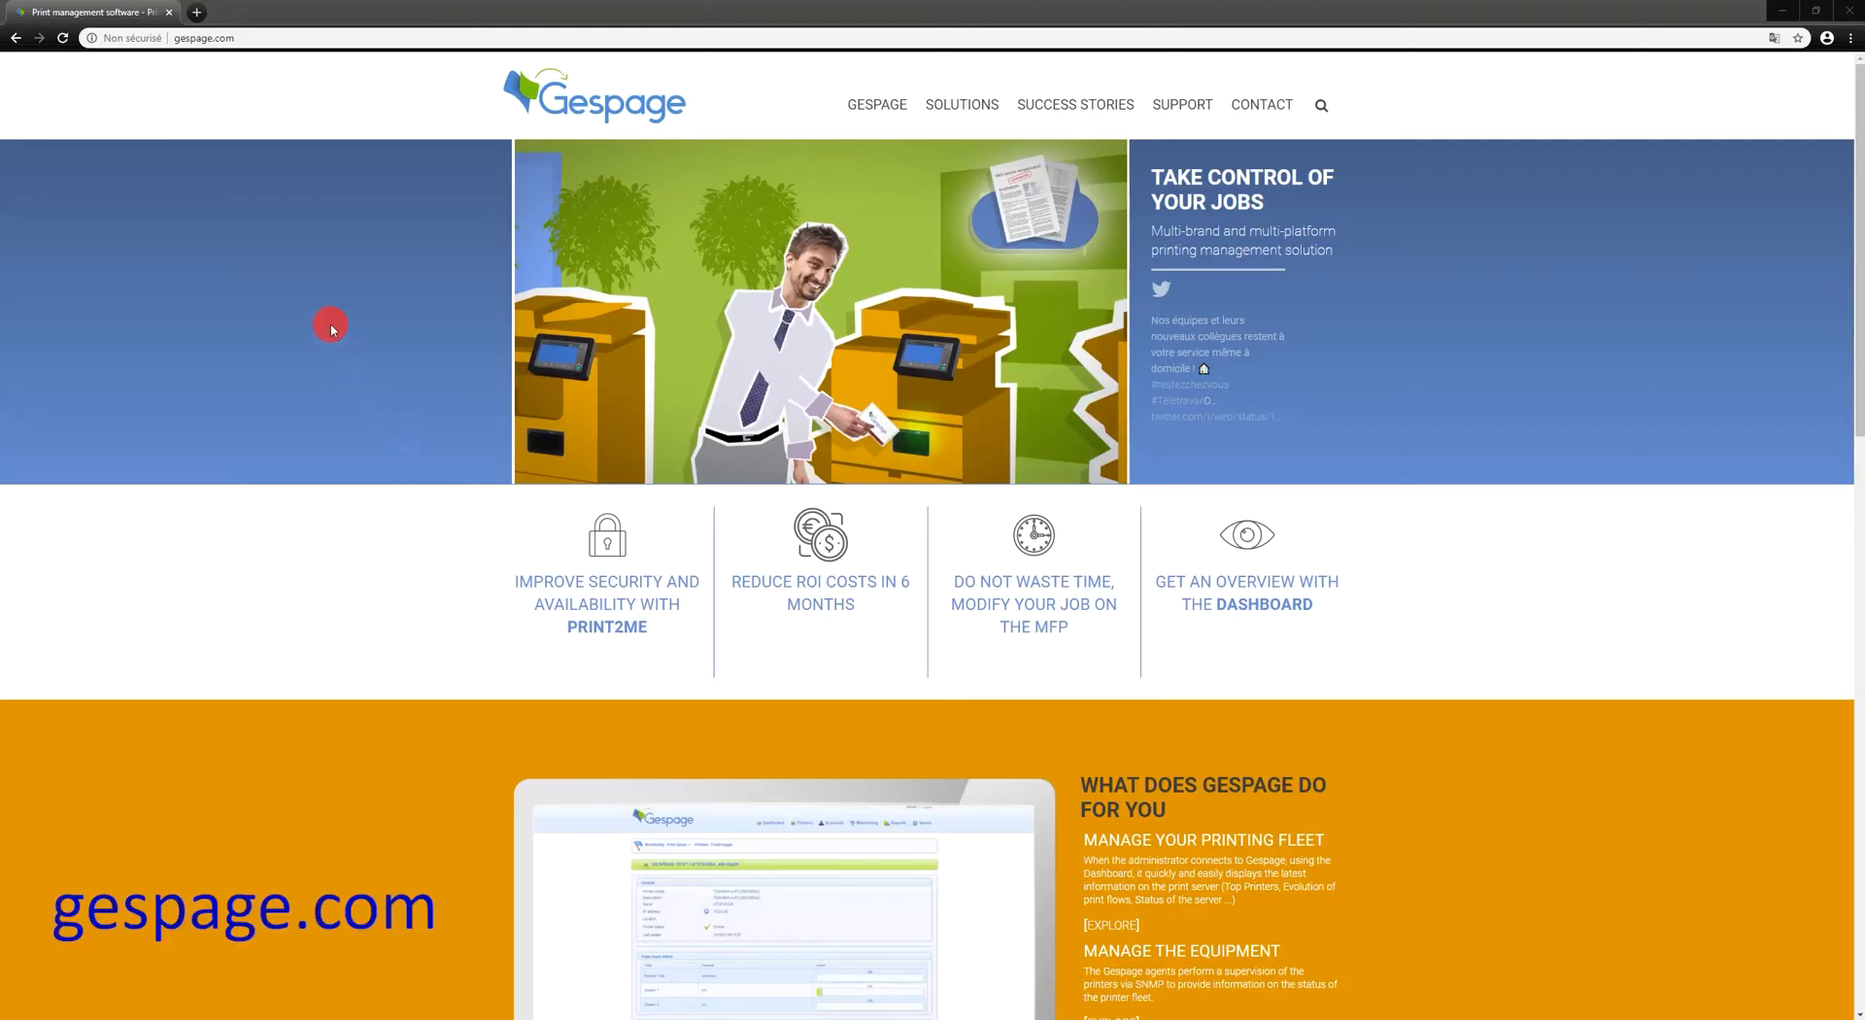
- Scroll down the gespage.com homepage to the dealers and Evaluate the Solution sections
{"action": "scroll", "scroll_direction": "down", "scroll_amount": 3}
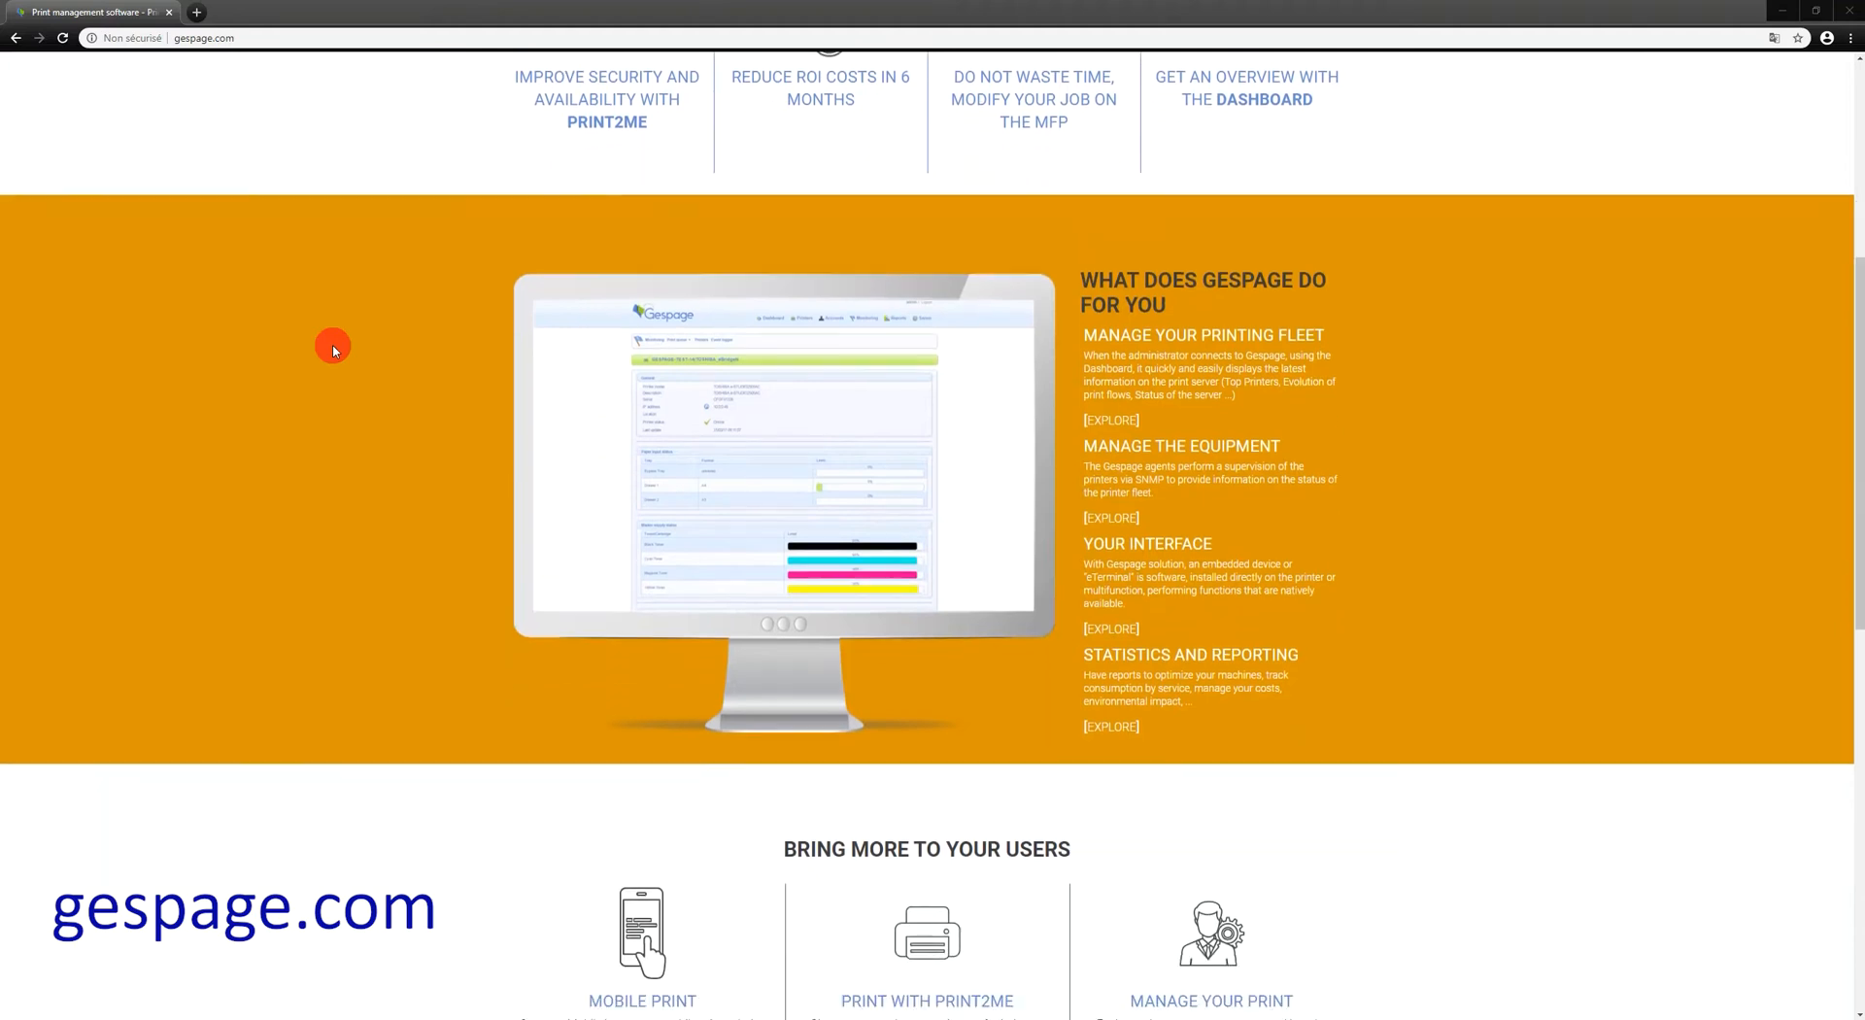
{"action": "scroll", "scroll_direction": "down", "scroll_amount": 3}
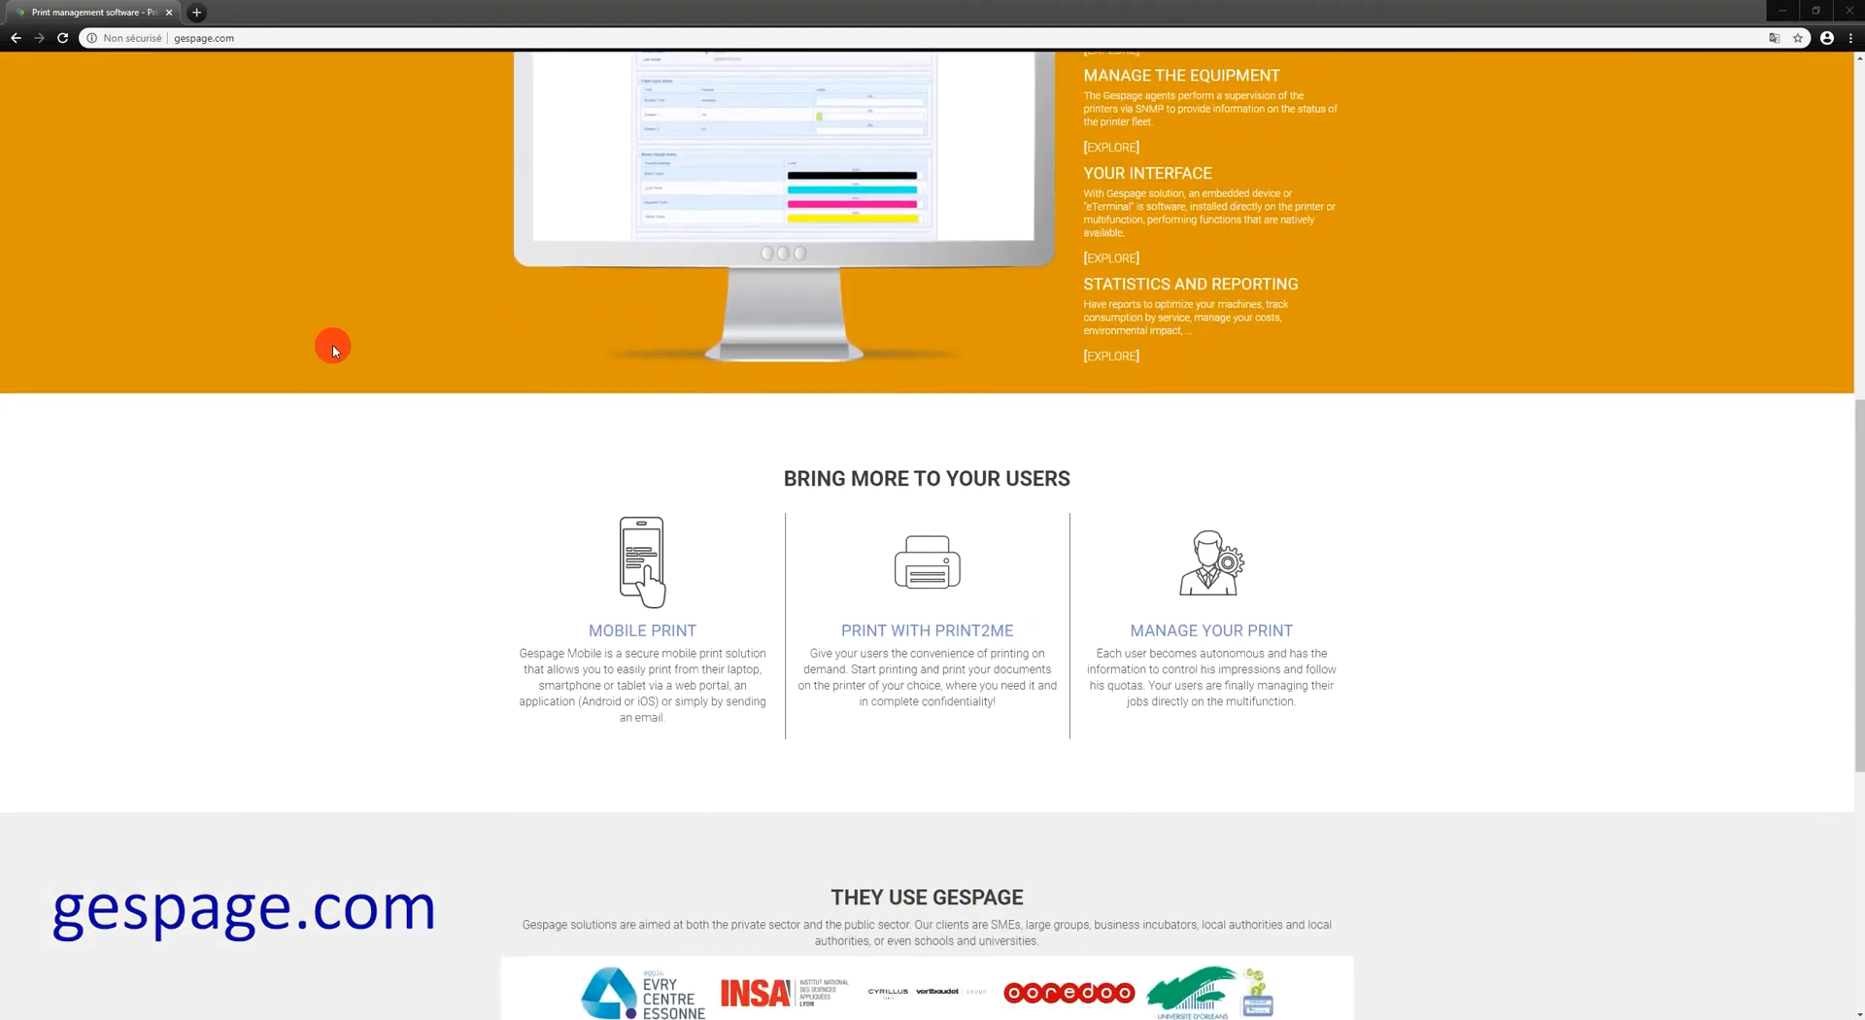
{"action": "scroll", "scroll_direction": "down", "scroll_amount": 3}
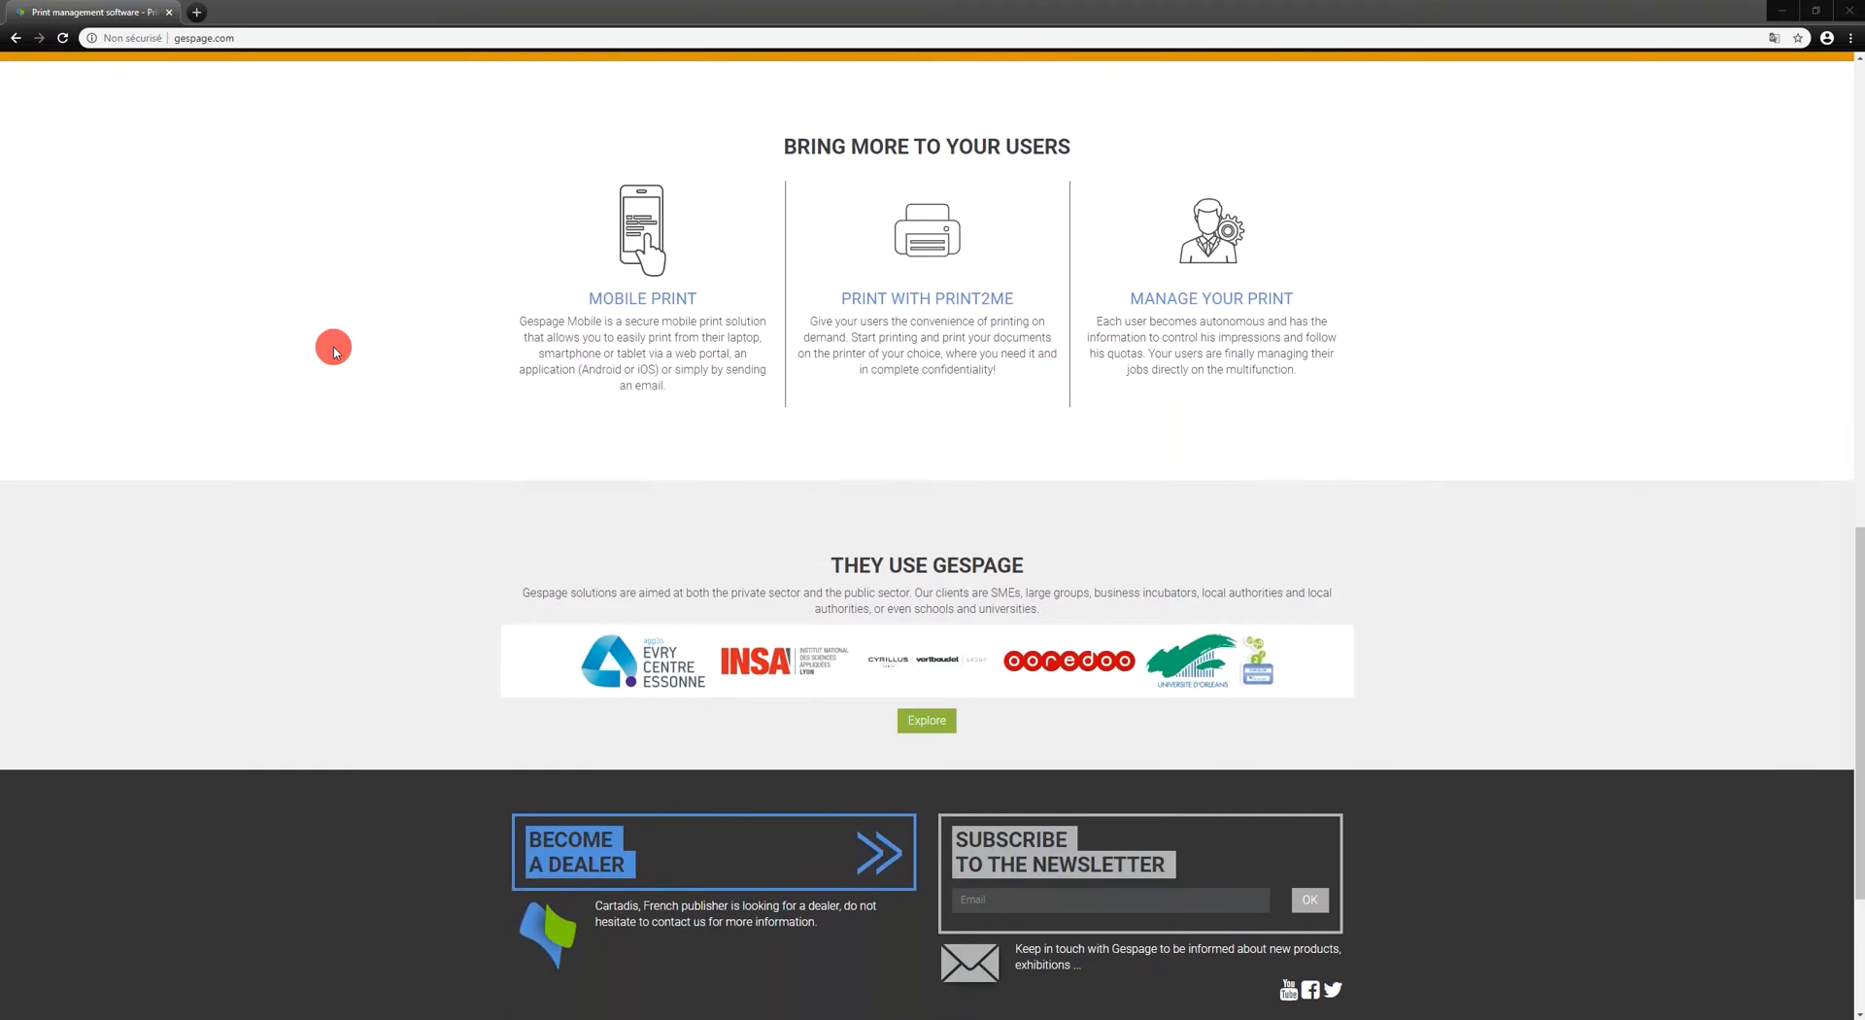
{"action": "scroll", "scroll_direction": "down", "scroll_amount": 3}
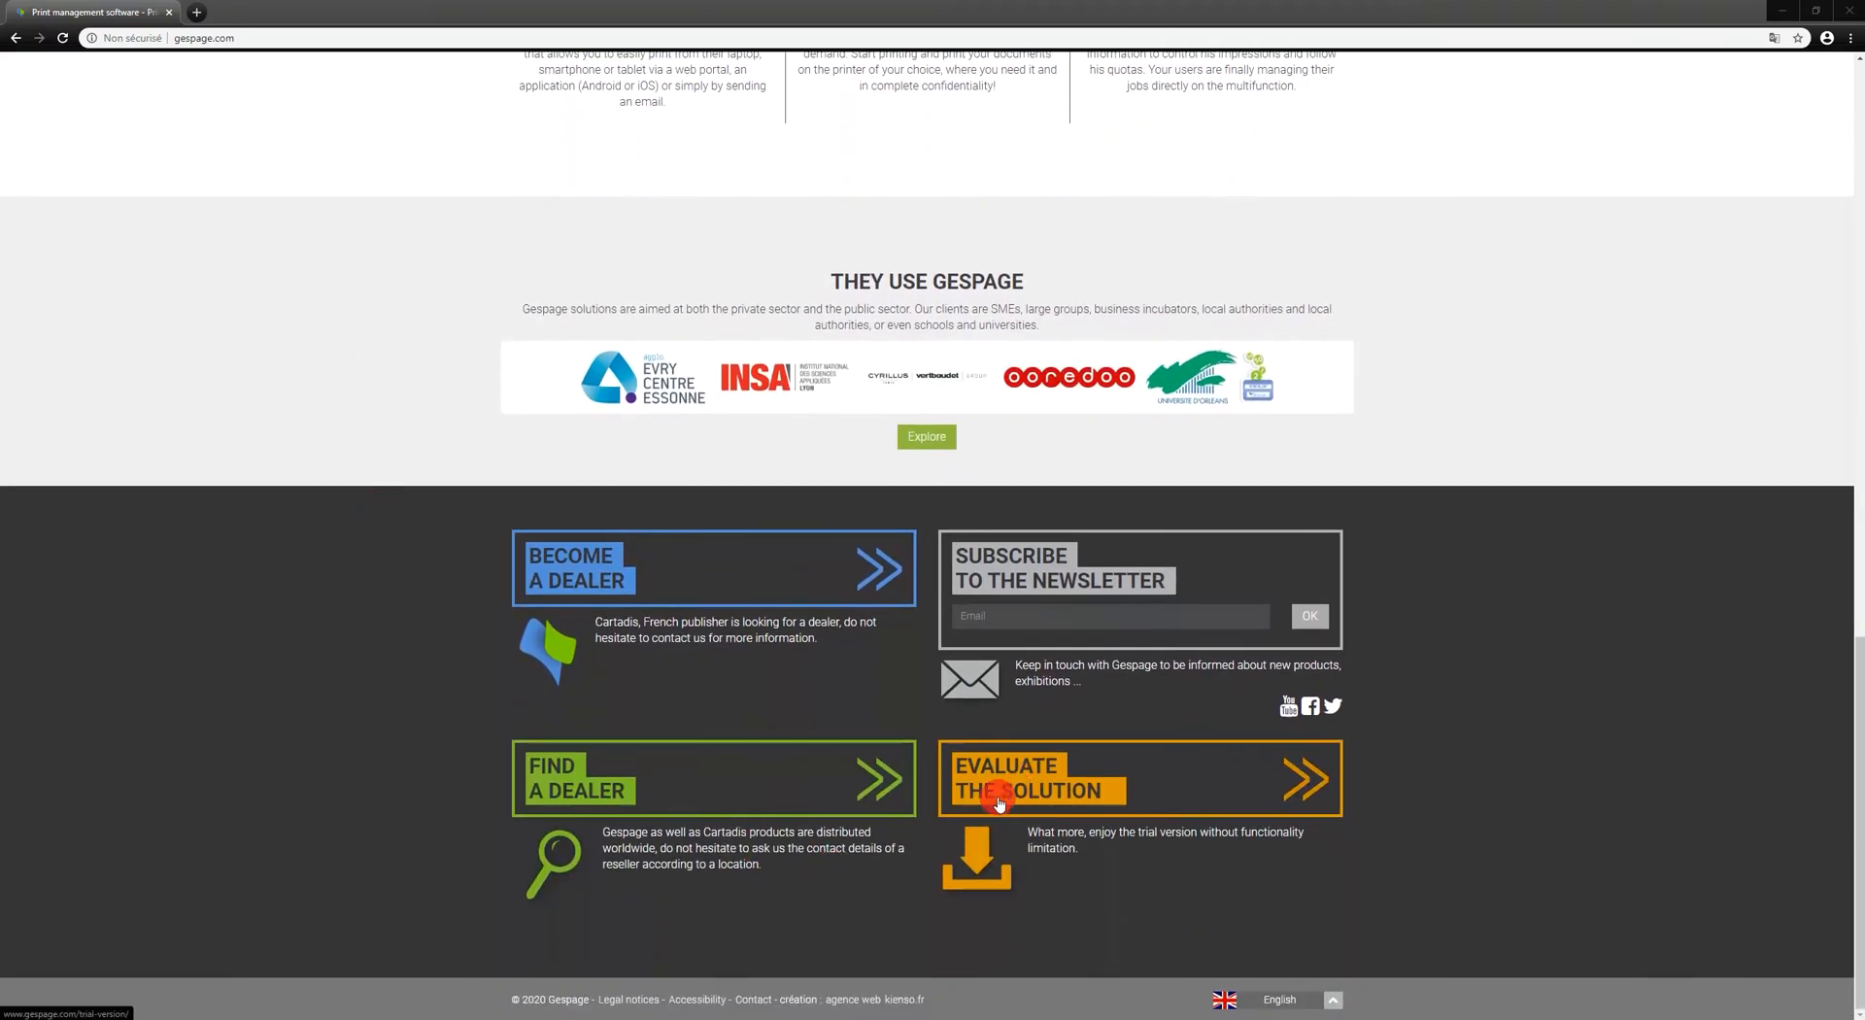
- Download the trial, launch Gespage_Setup and choose English as the installer language
{"action": "left_click", "coordinate": [1030, 789]}
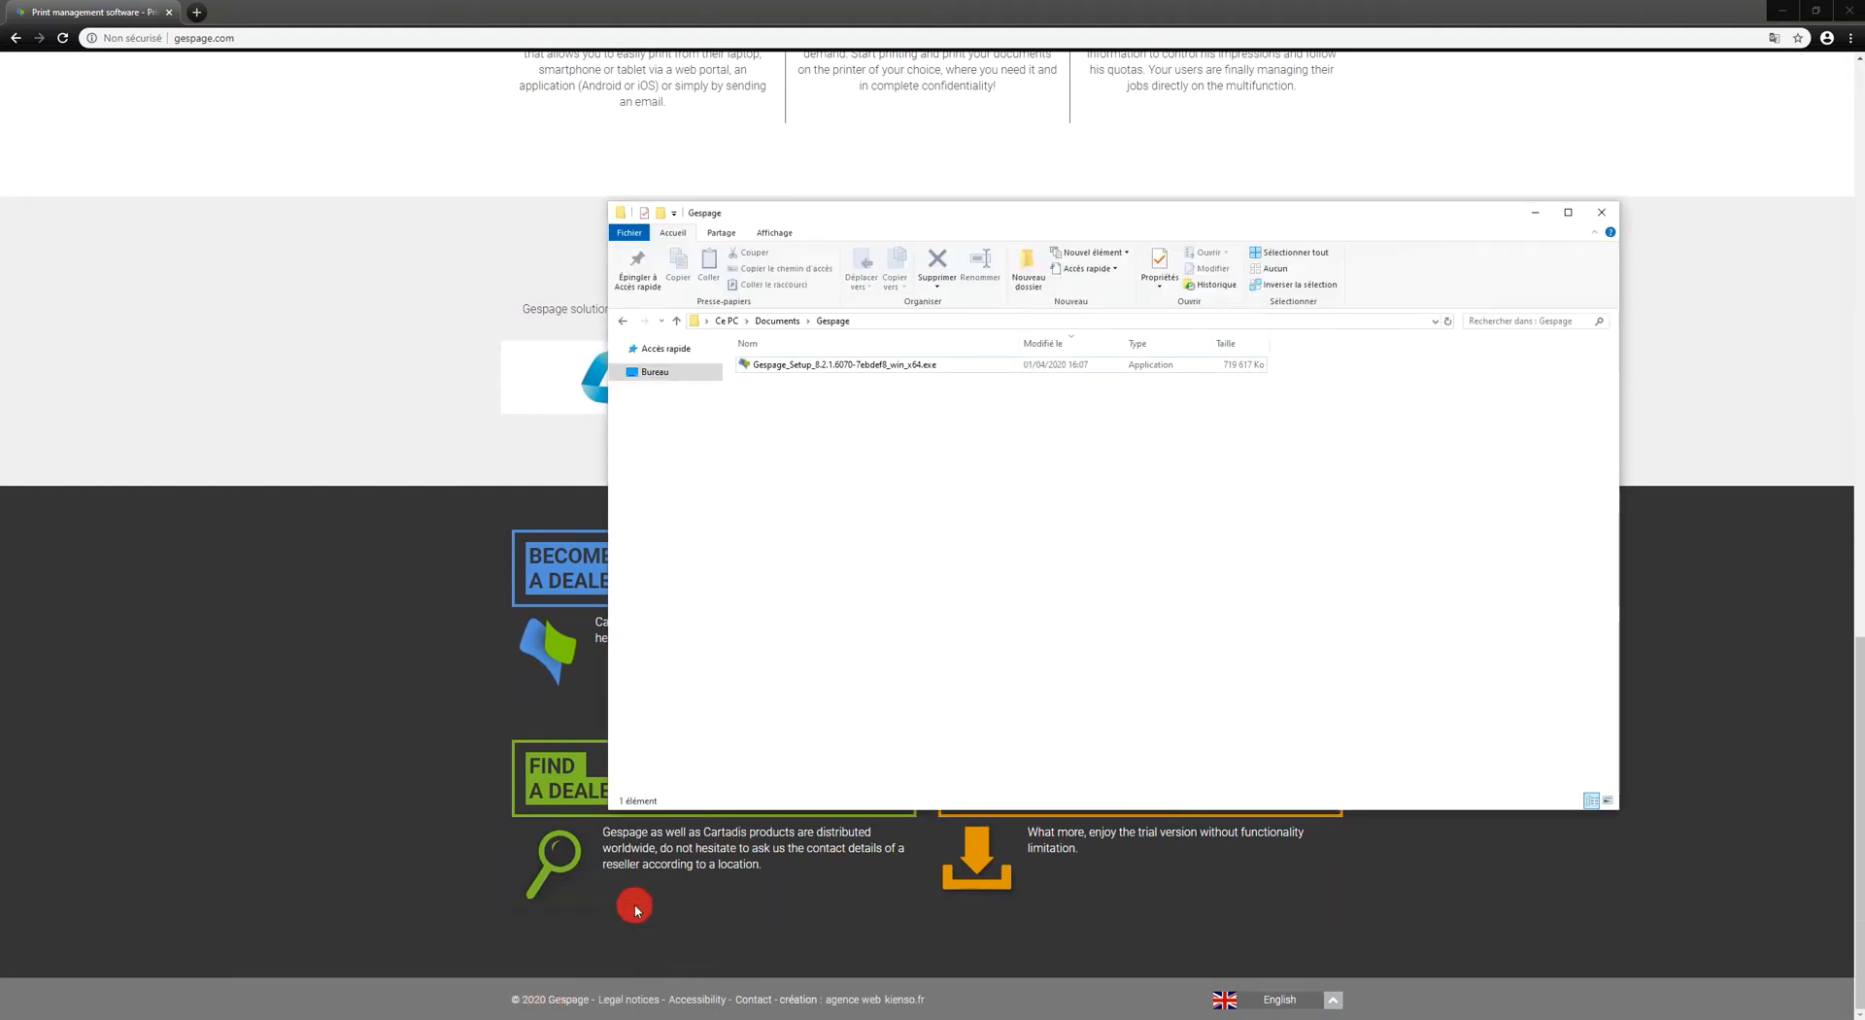
{"action": "left_click", "coordinate": [845, 363]}
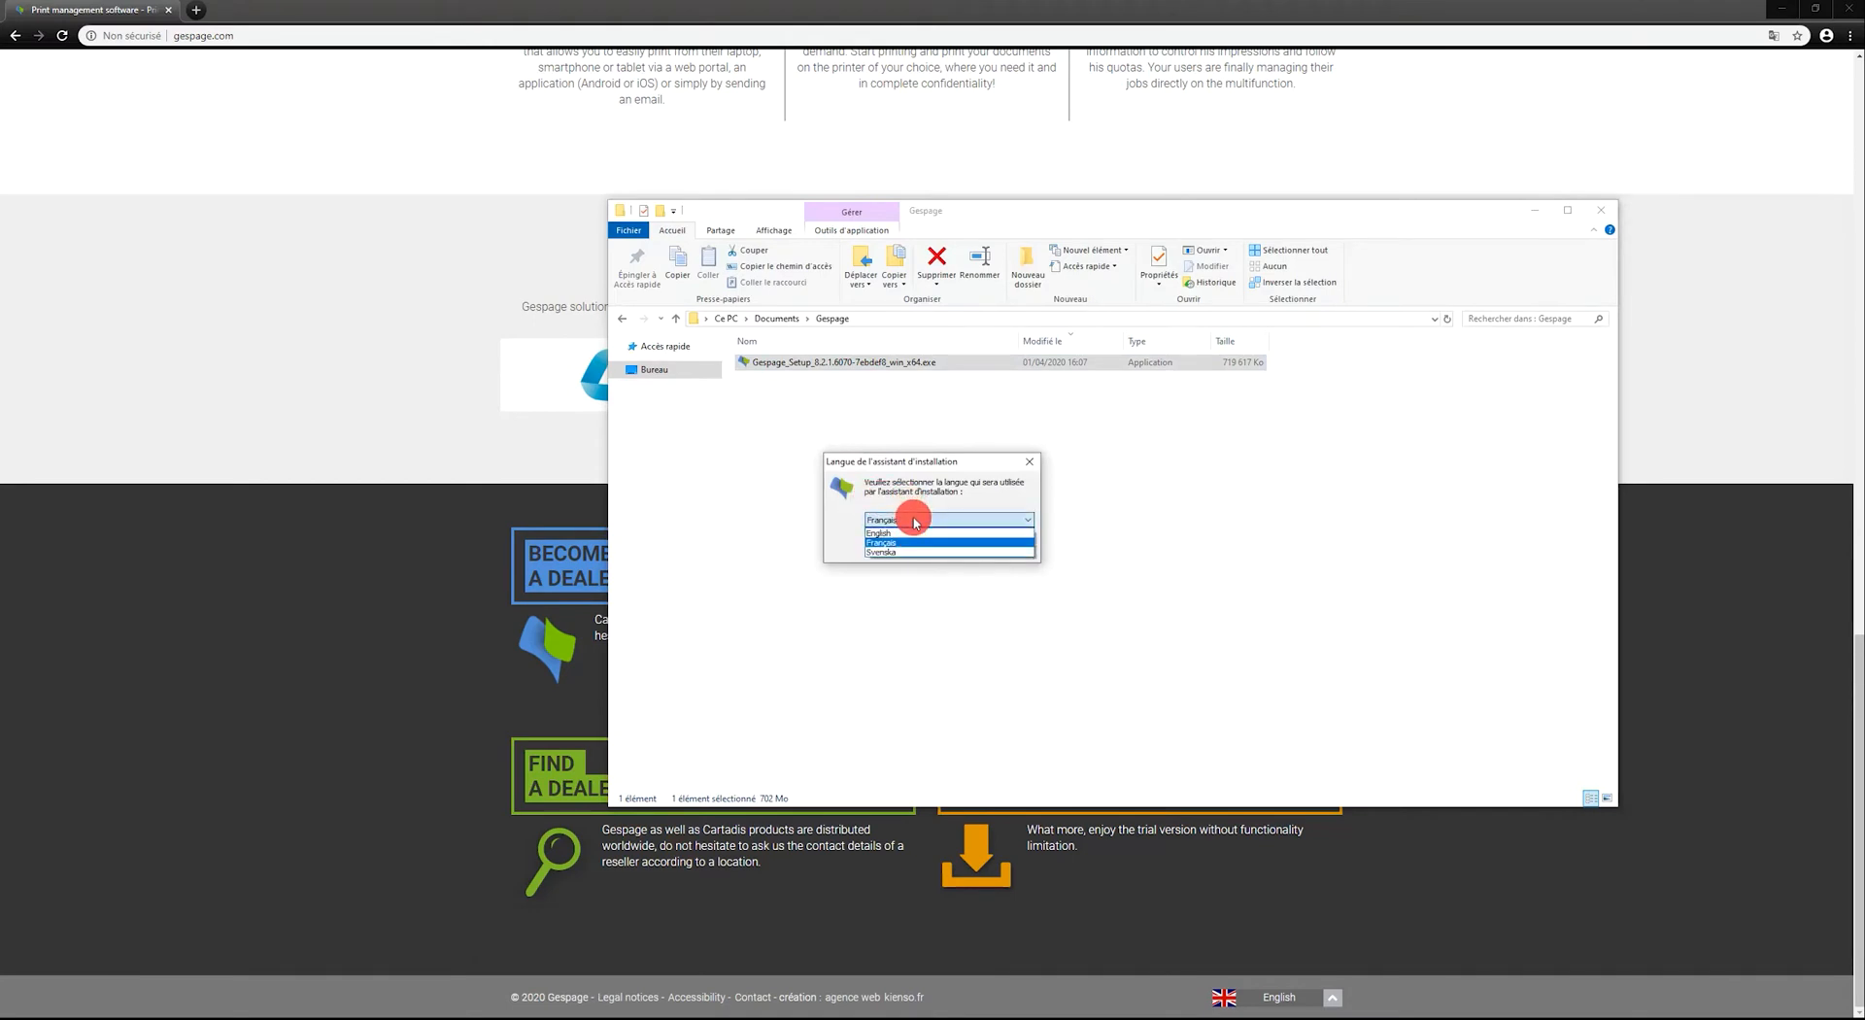
{"action": "left_click", "coordinate": [878, 532]}
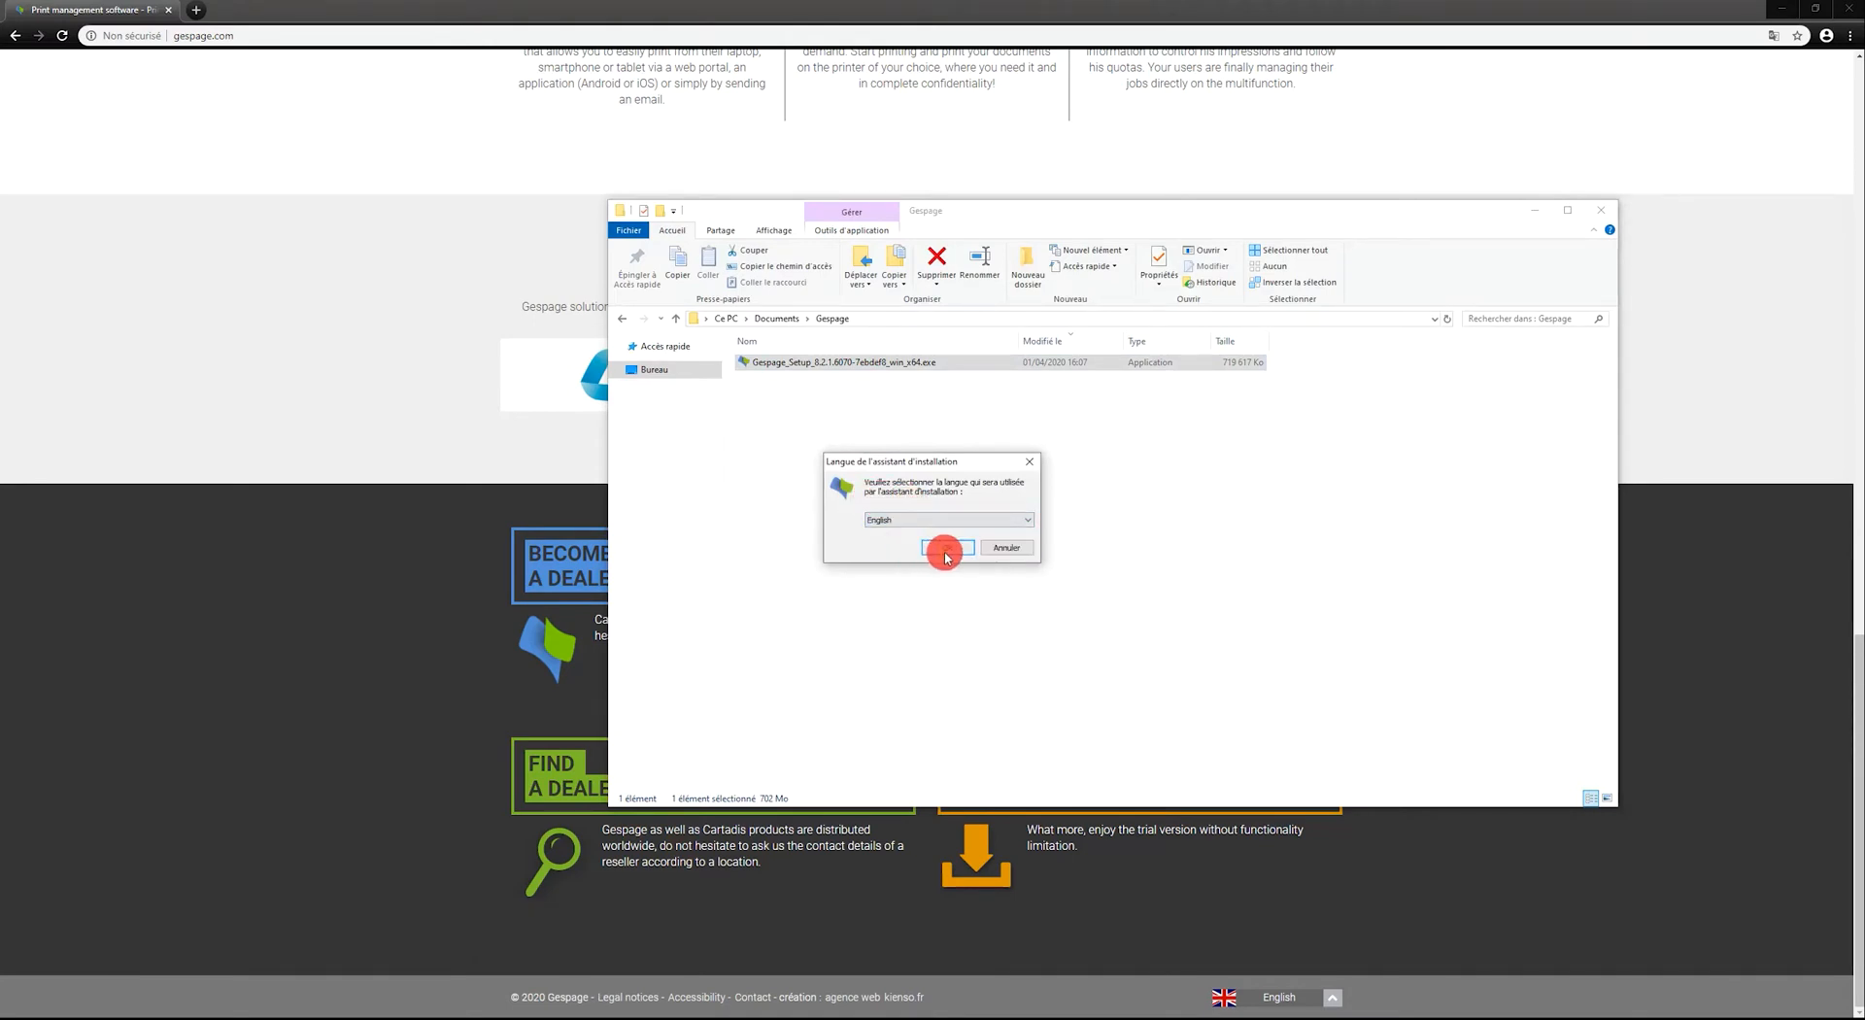
{"action": "left_click", "coordinate": [946, 546]}
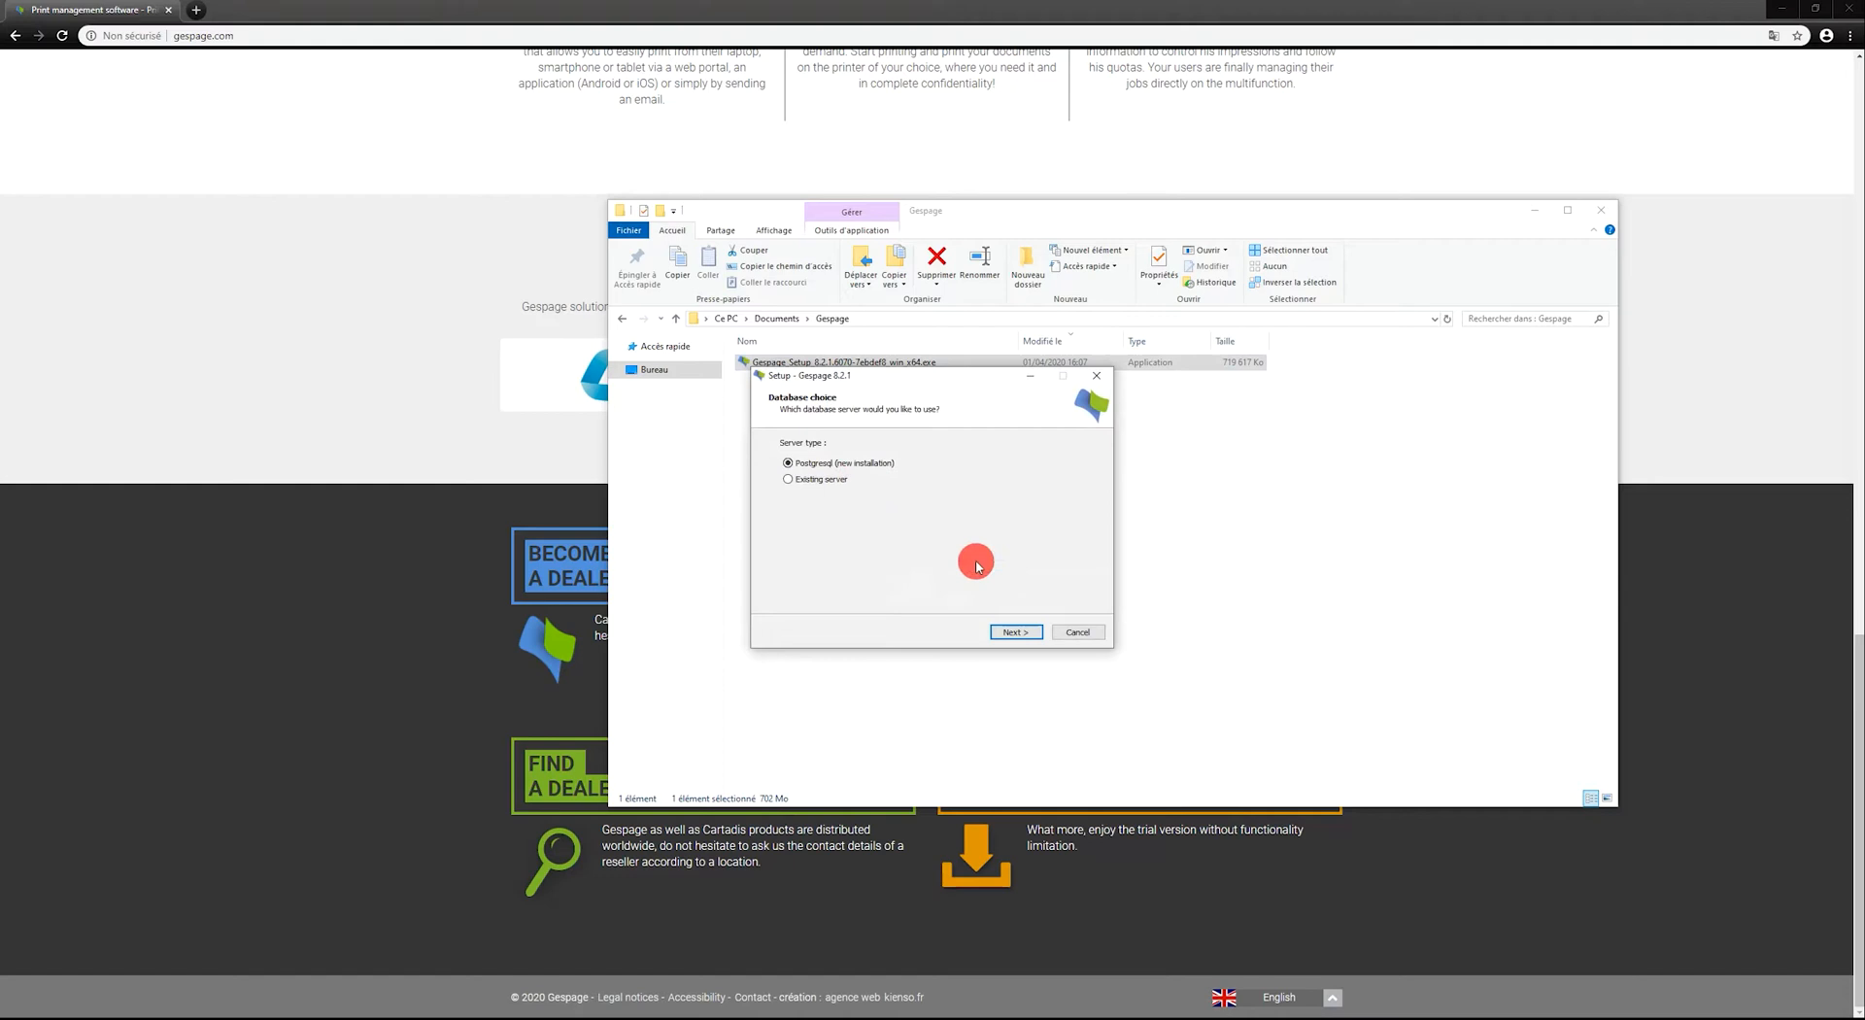
- Keep Postgresql (new installation) with the default directory and port 5432
{"action": "left_click", "coordinate": [1014, 631]}
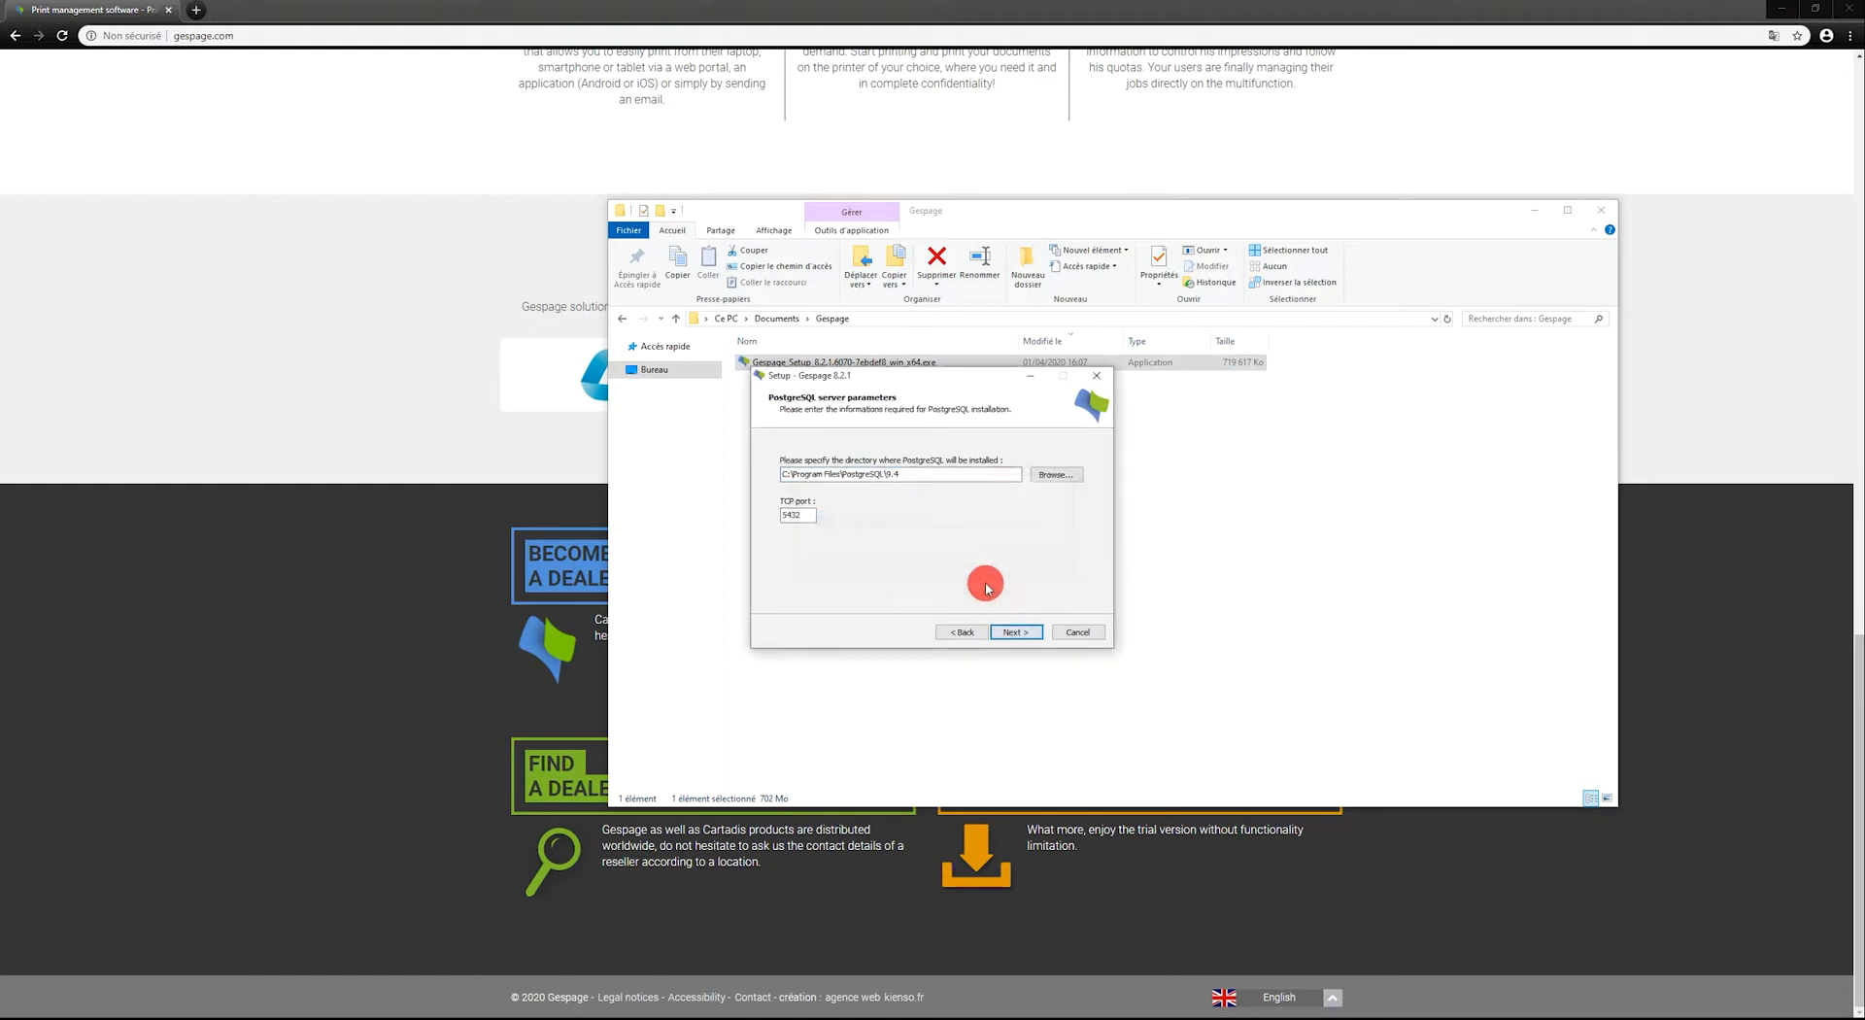
{"action": "left_click", "coordinate": [1014, 631]}
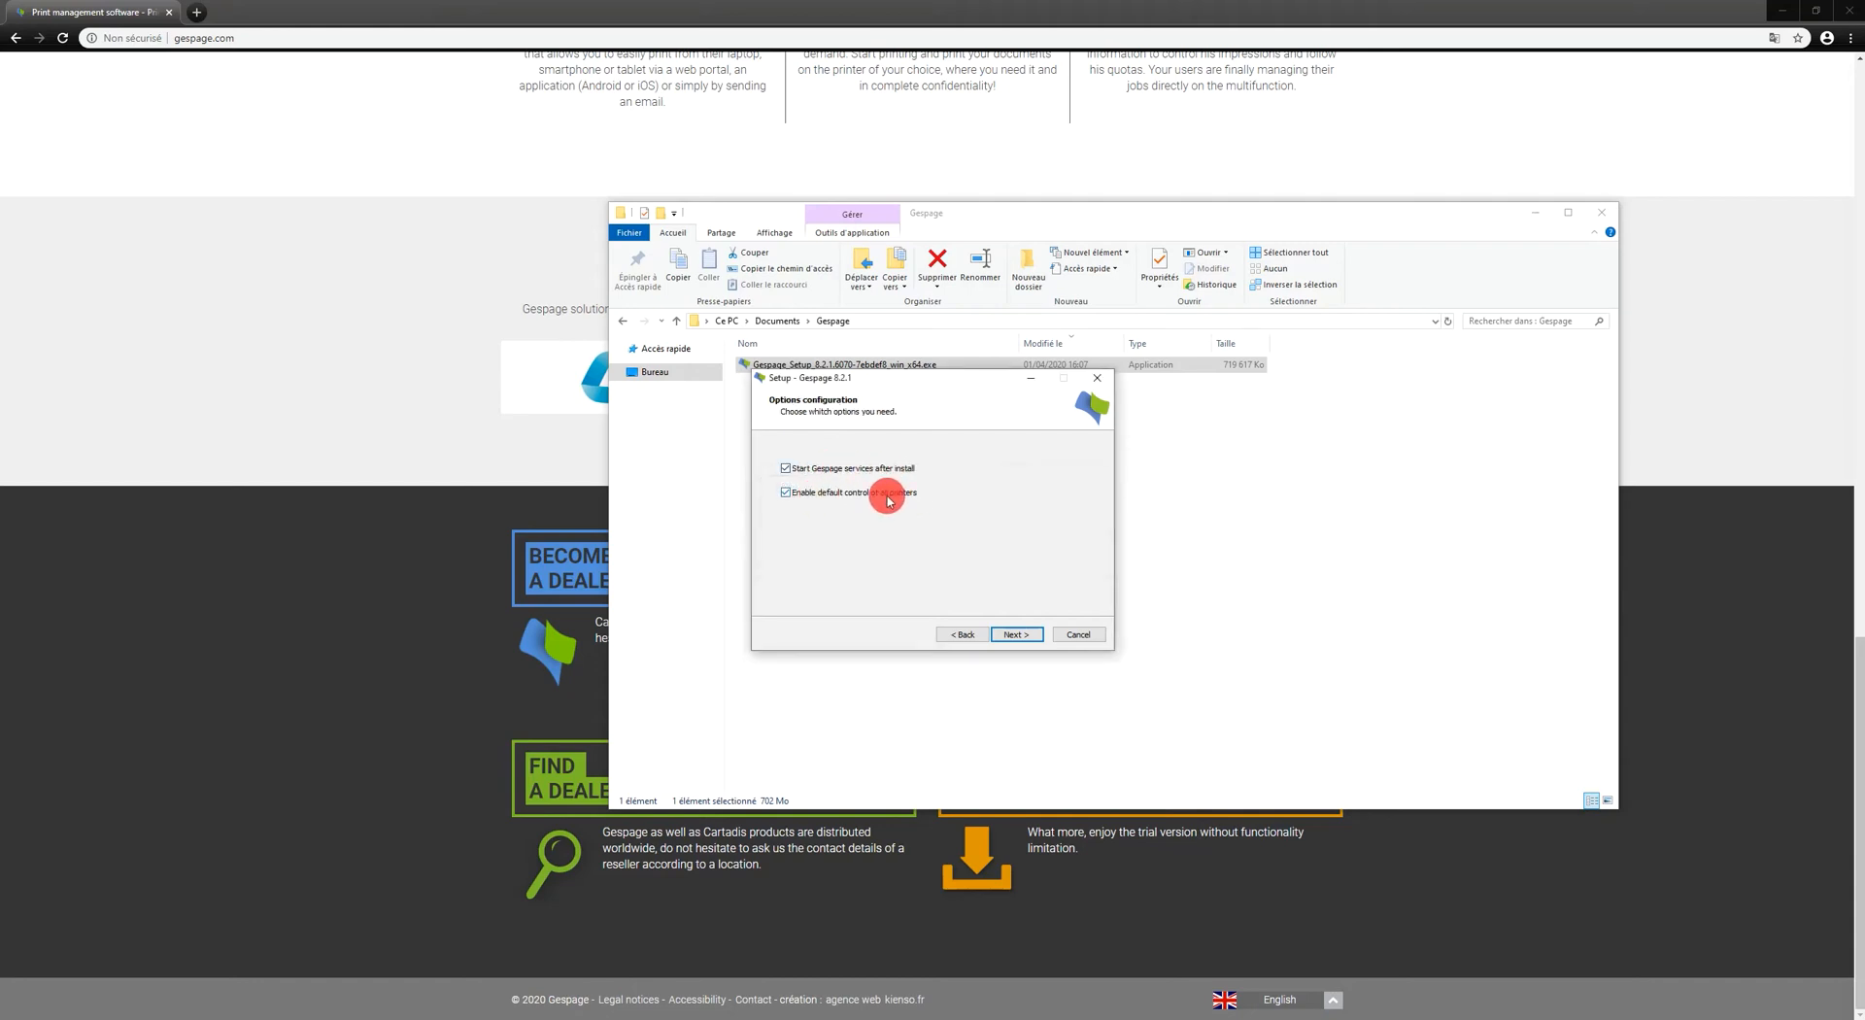
- Keep both service options and accept the licence agreement
{"action": "left_click", "coordinate": [1014, 633]}
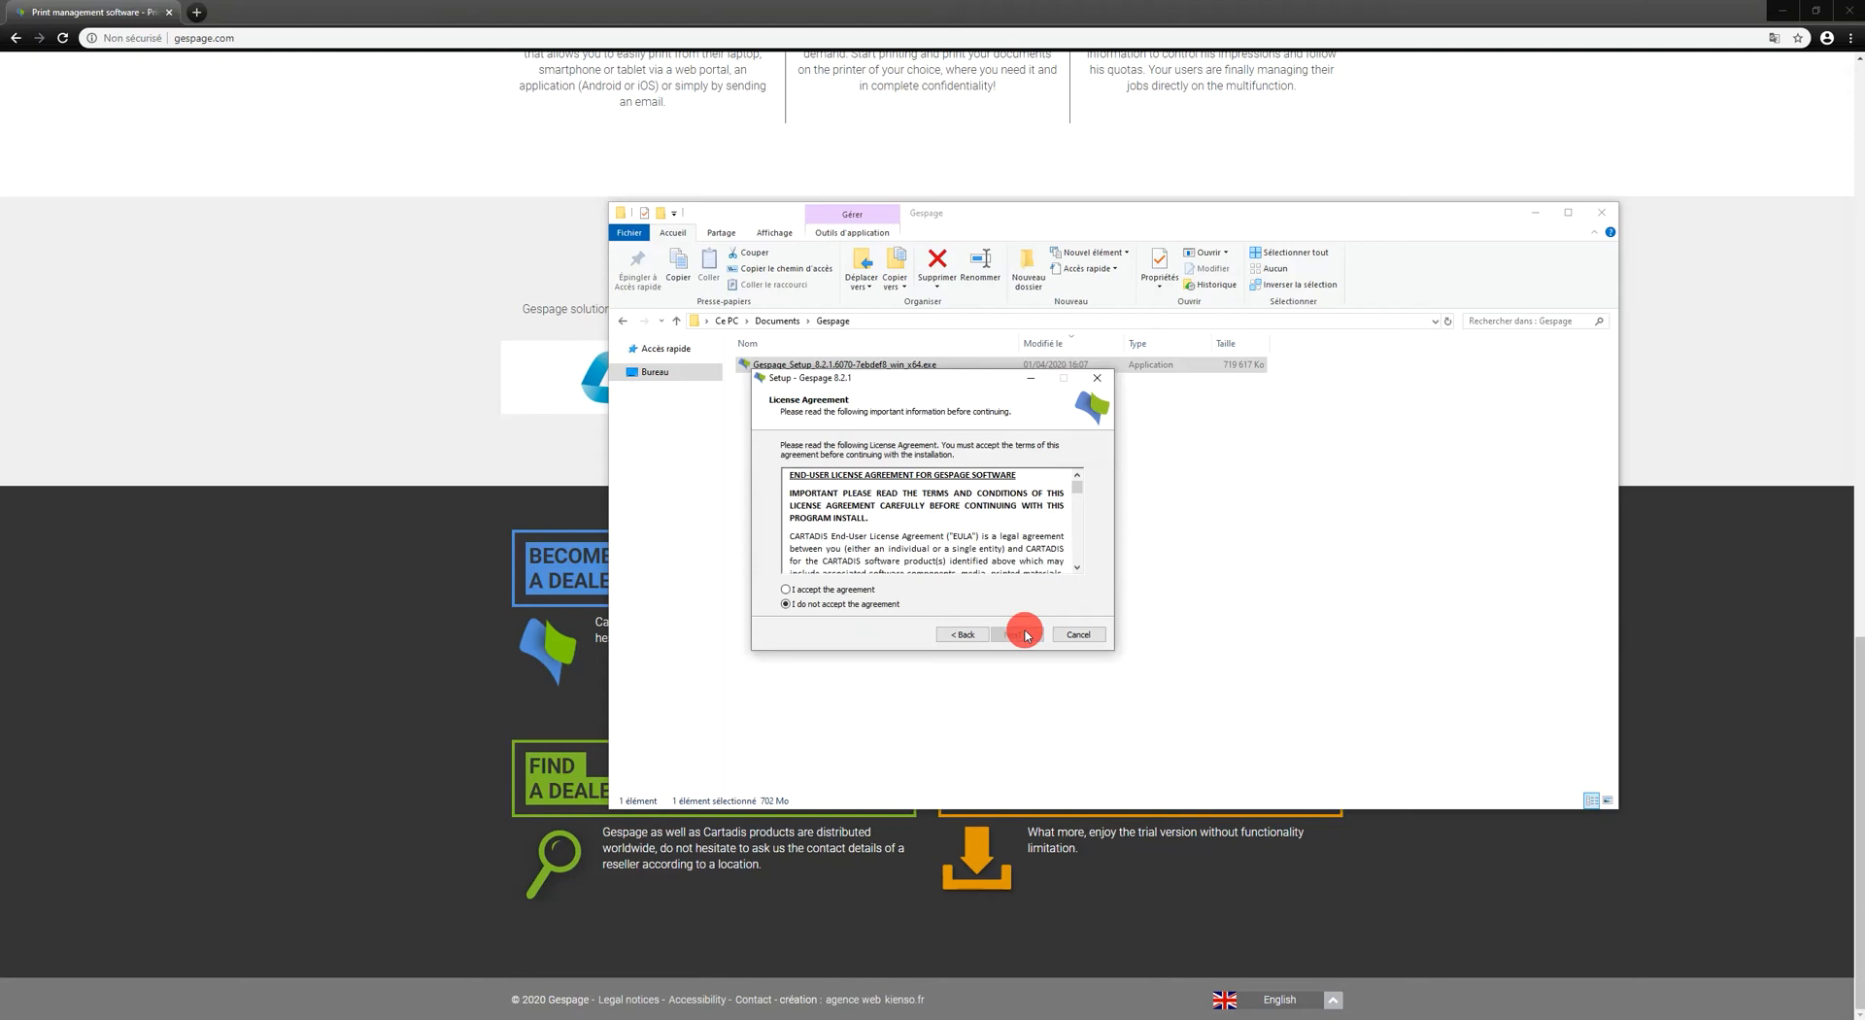
{"action": "left_click", "coordinate": [785, 588]}
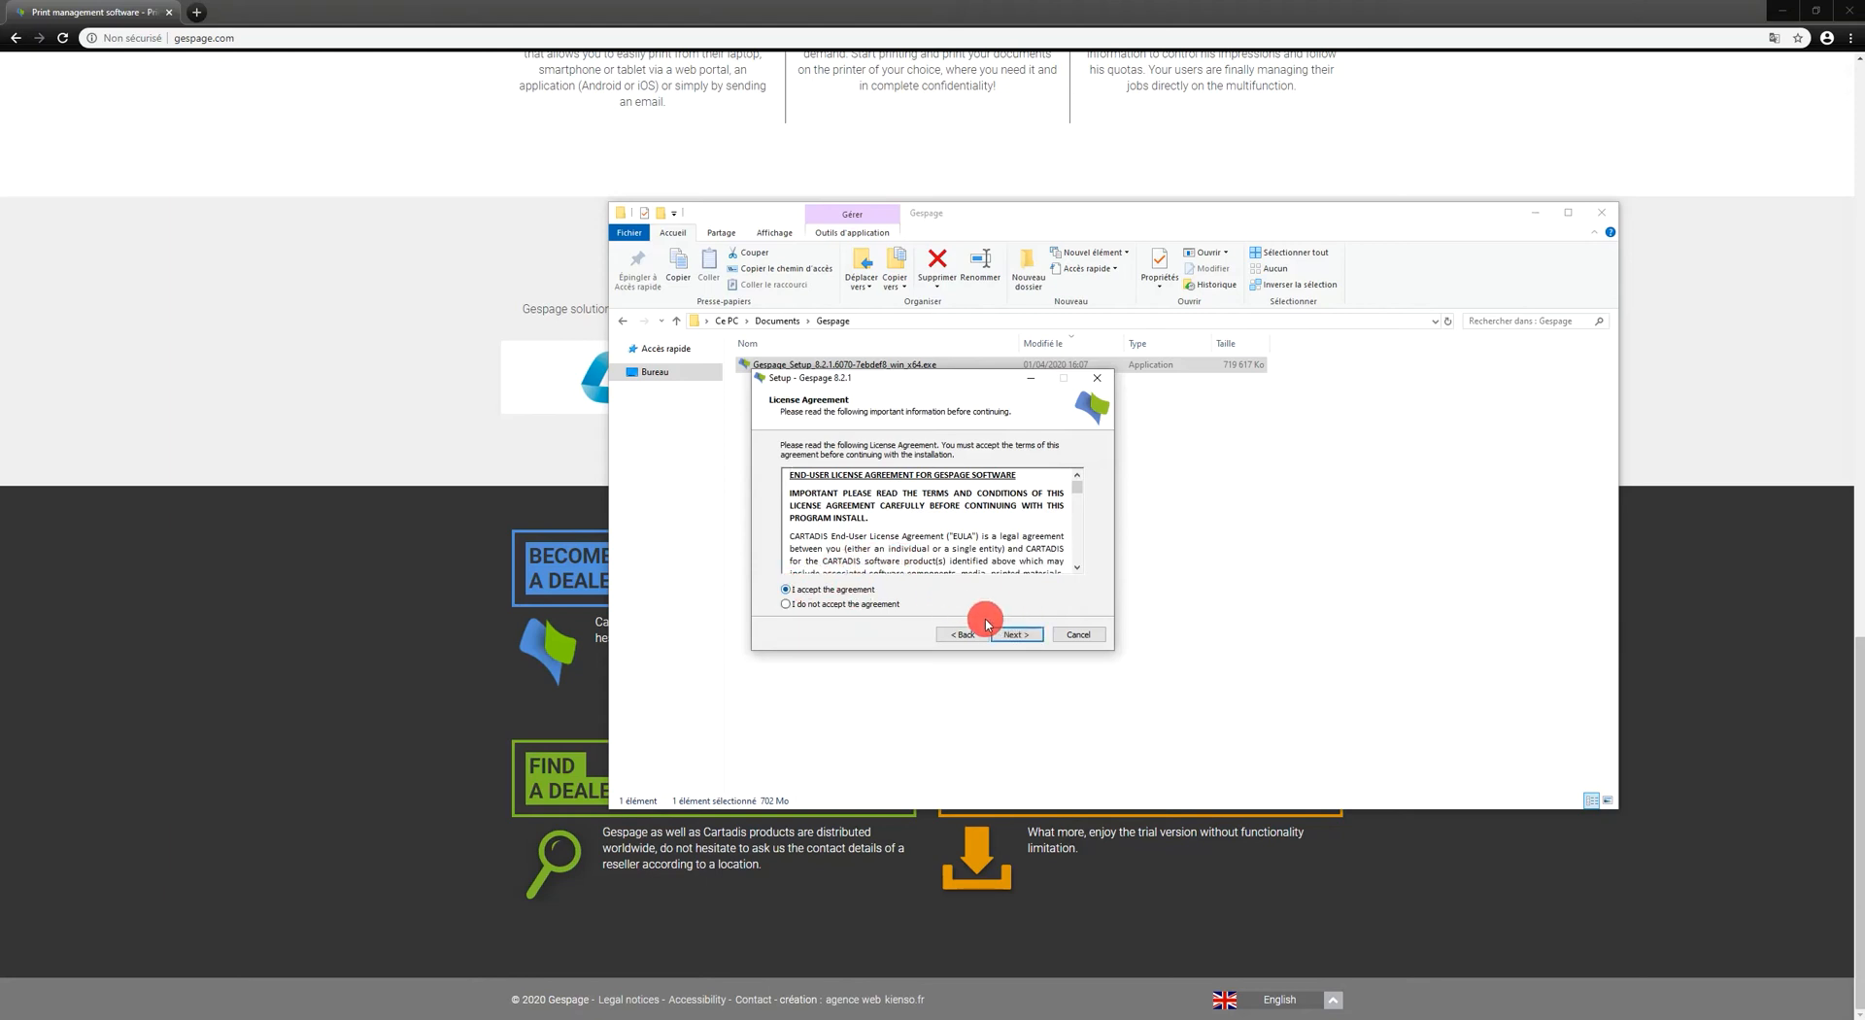
{"action": "left_click", "coordinate": [1014, 633]}
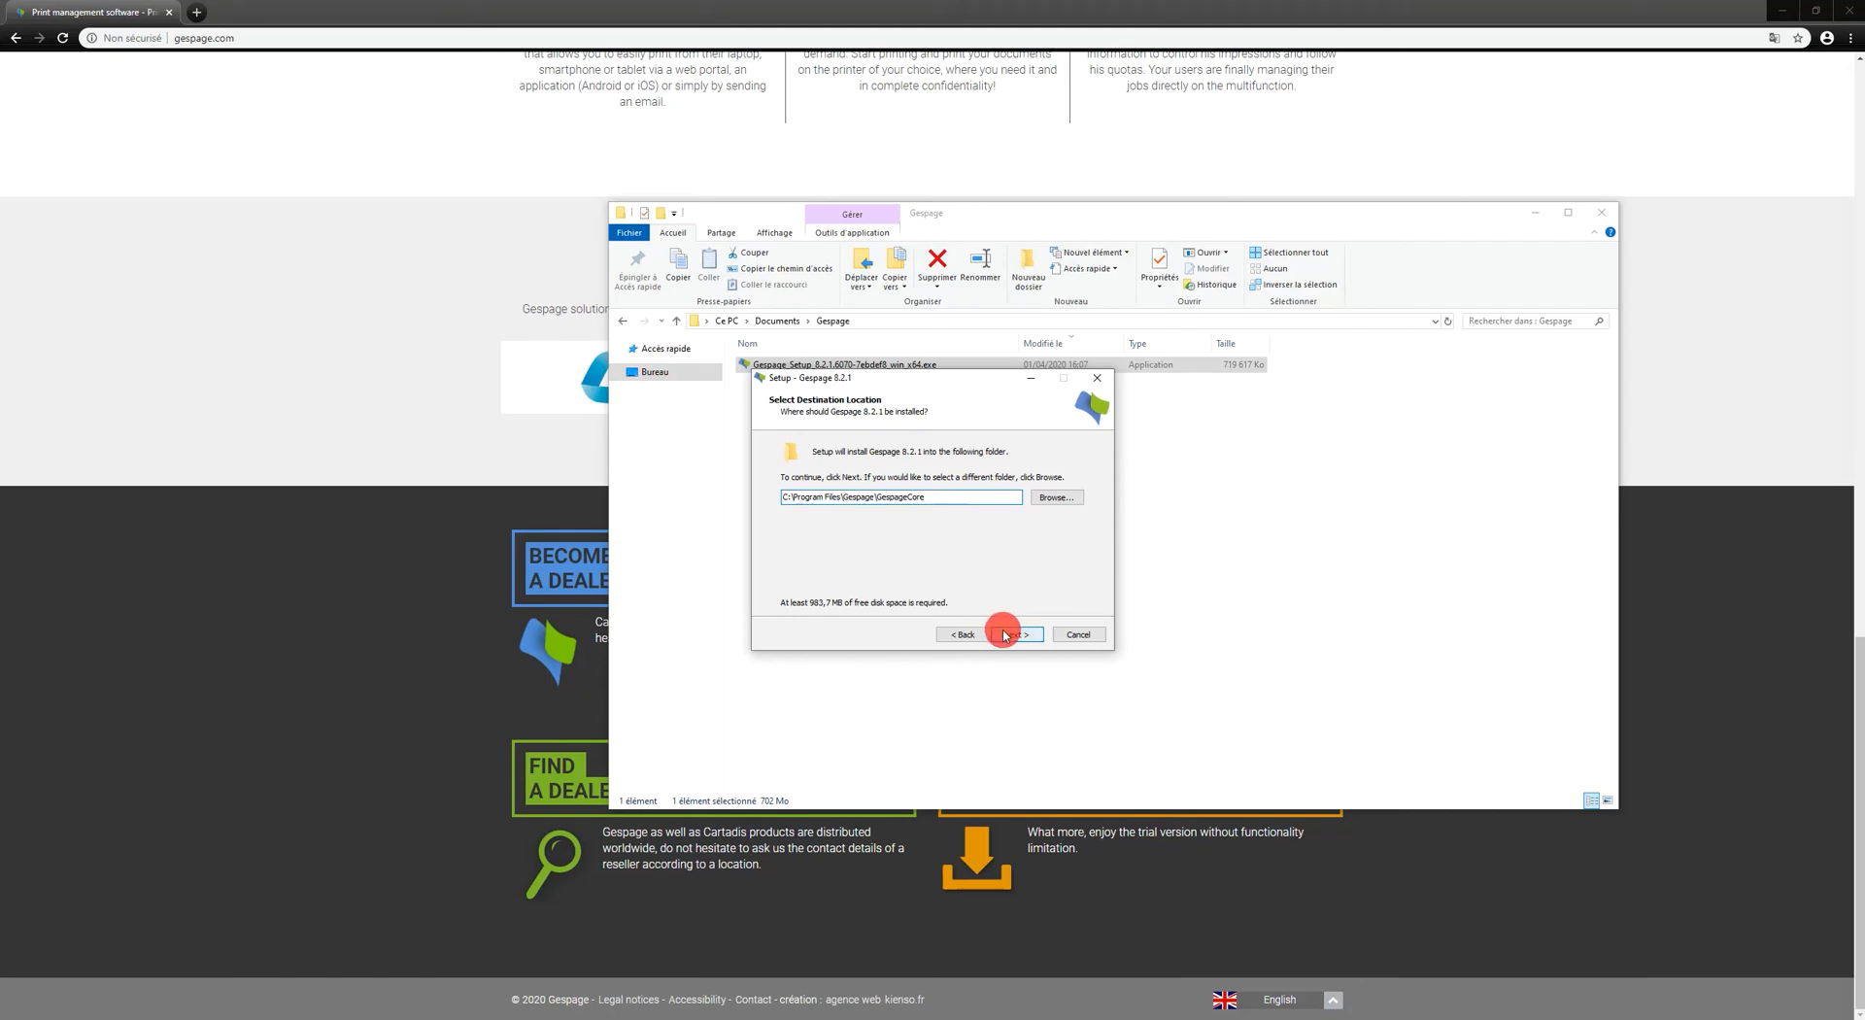
- Keep default install and start menu folders, add a desktop shortcut, install and finish the wizard
{"action": "left_click", "coordinate": [1003, 631]}
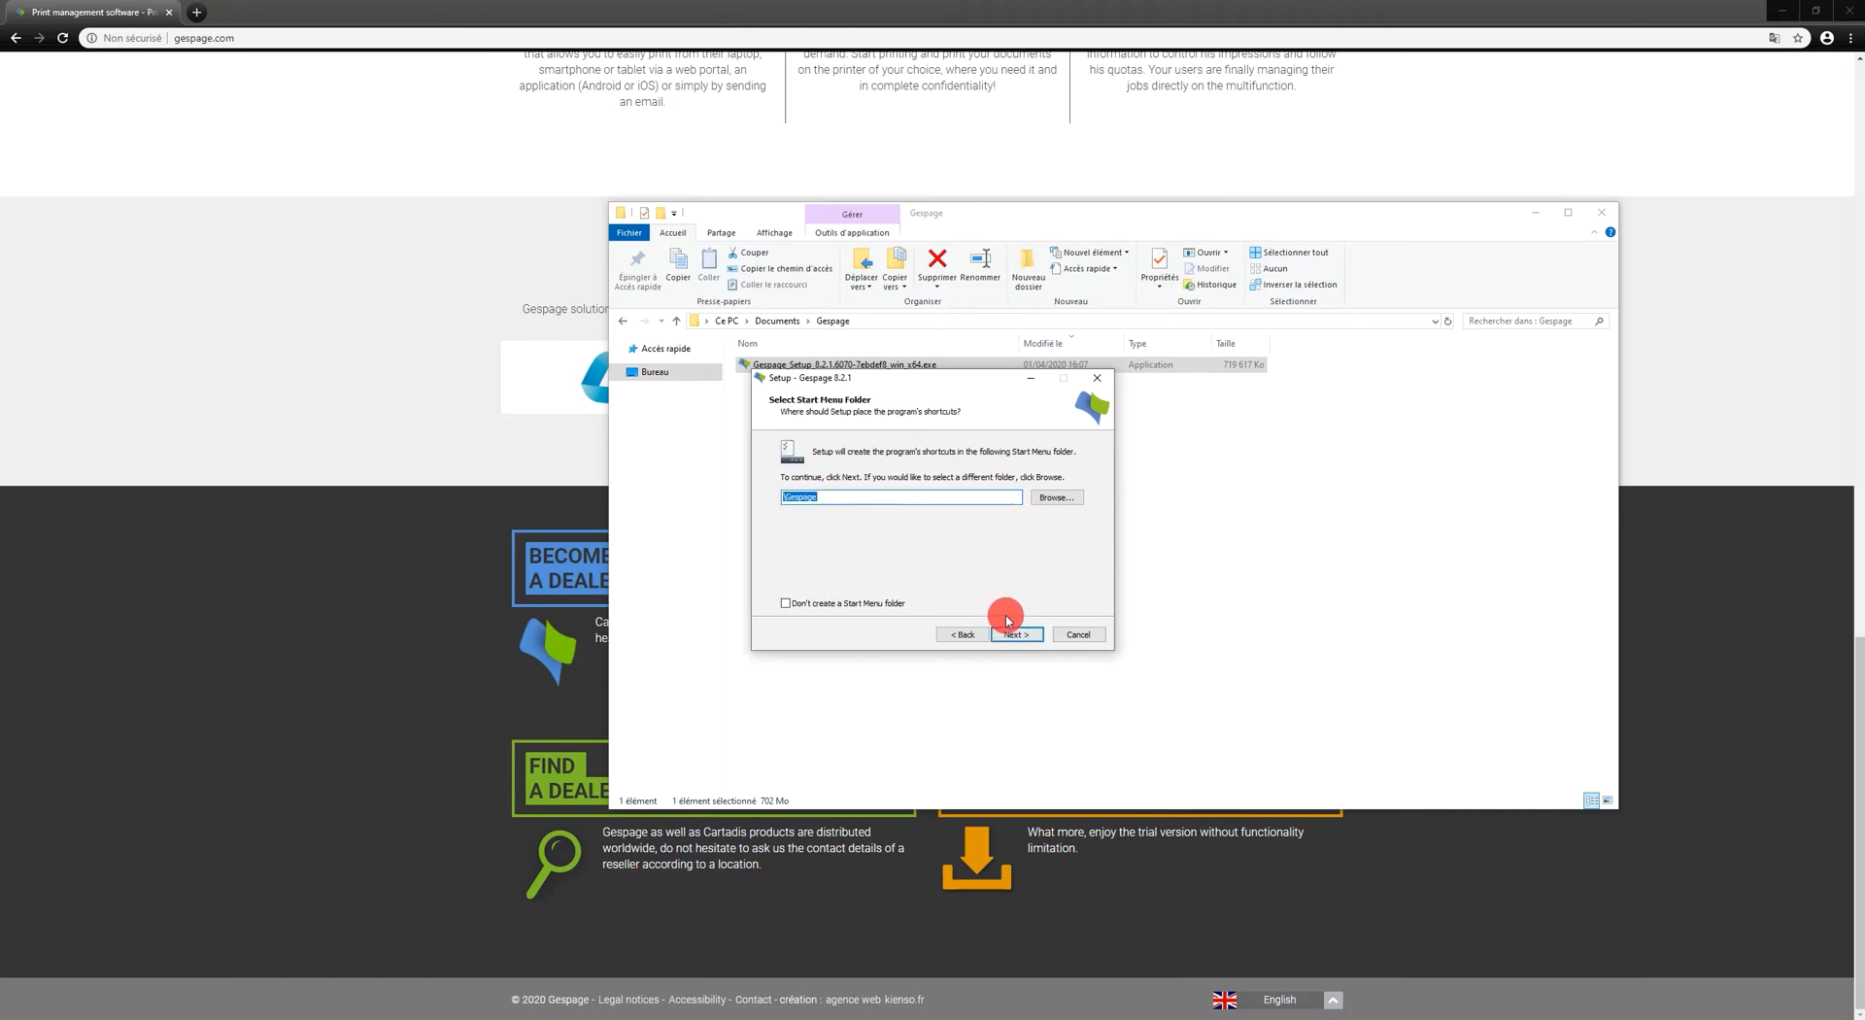
{"action": "left_click", "coordinate": [1014, 634]}
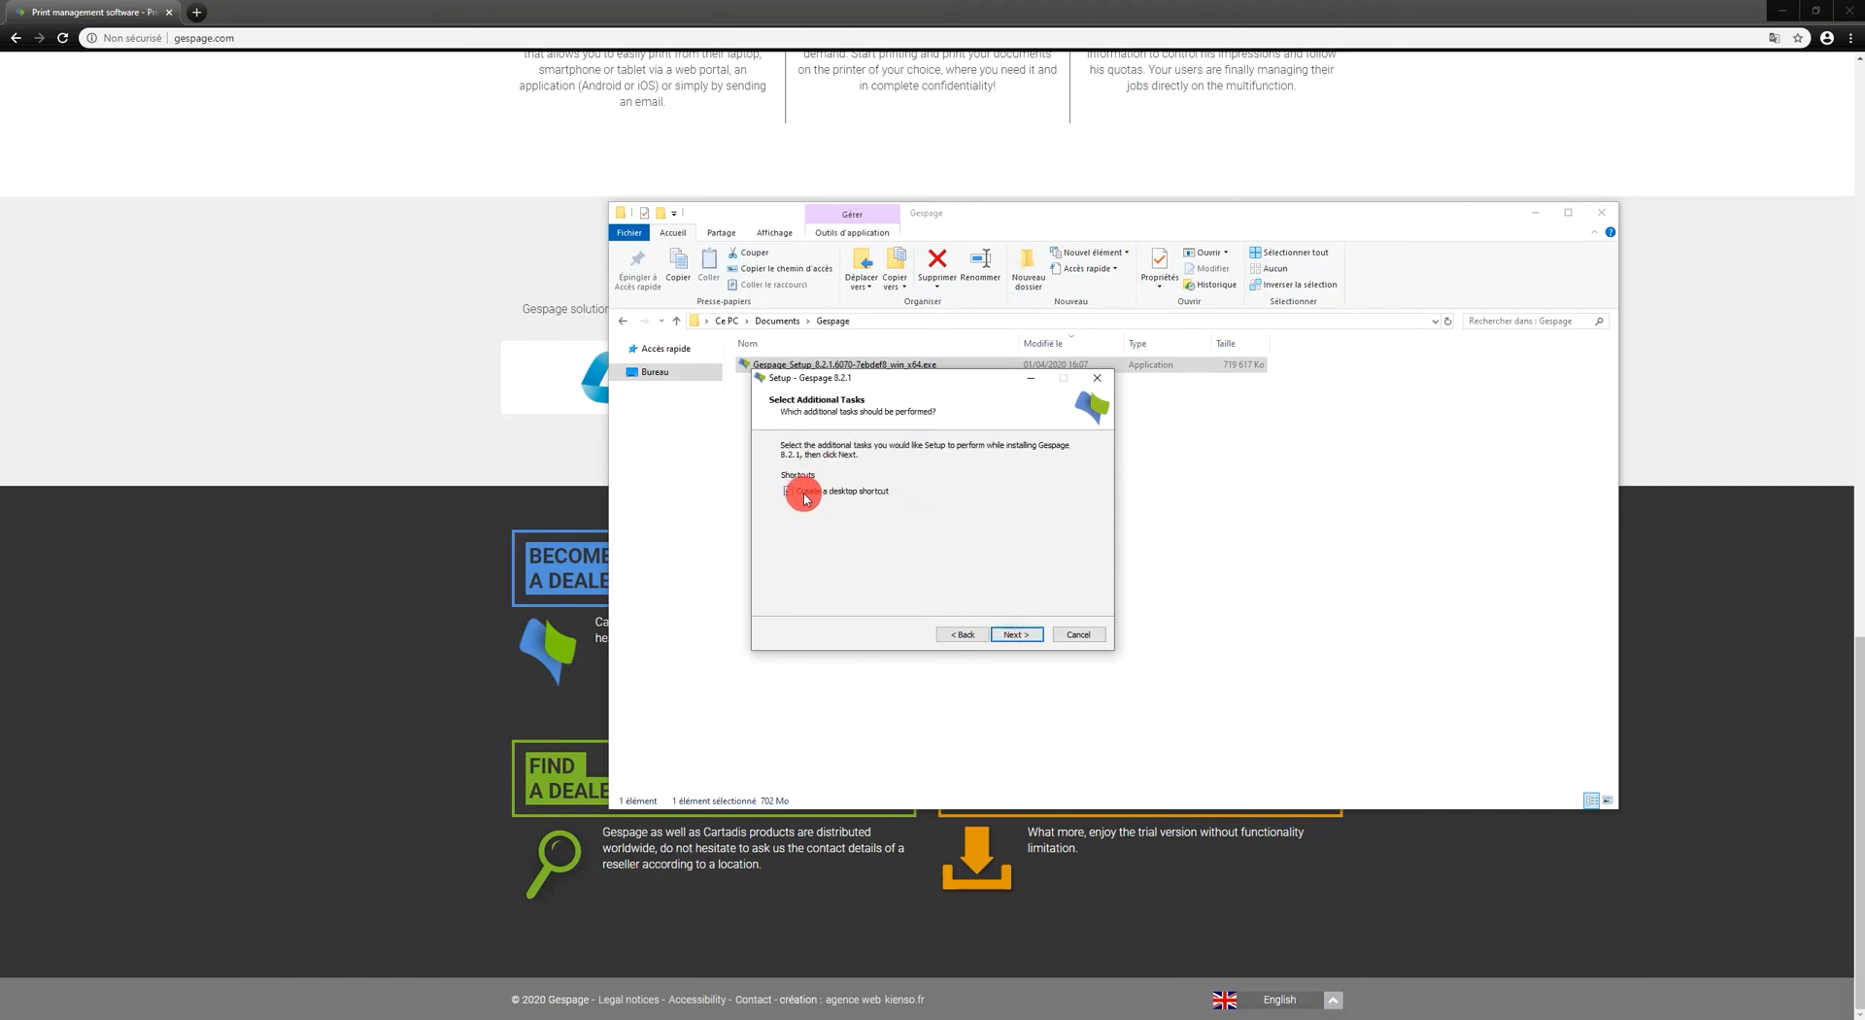
{"action": "left_click", "coordinate": [1014, 633]}
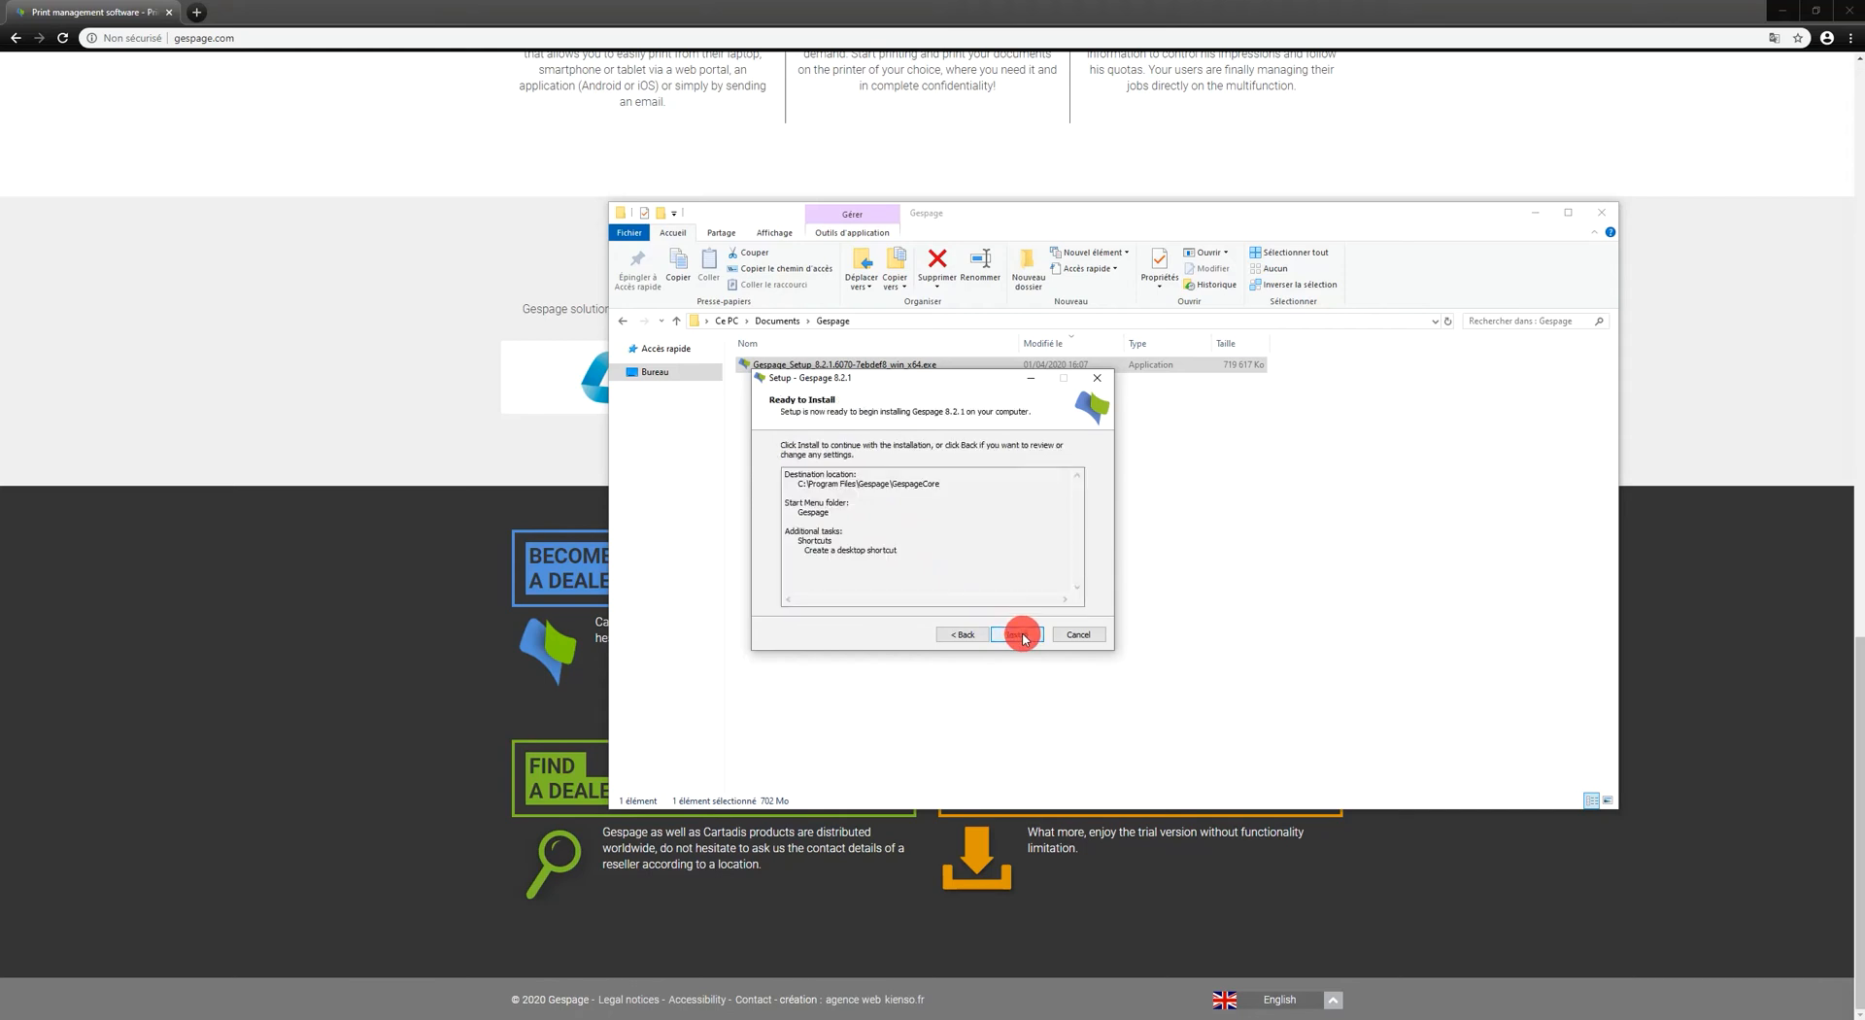
{"action": "left_click", "coordinate": [1016, 633]}
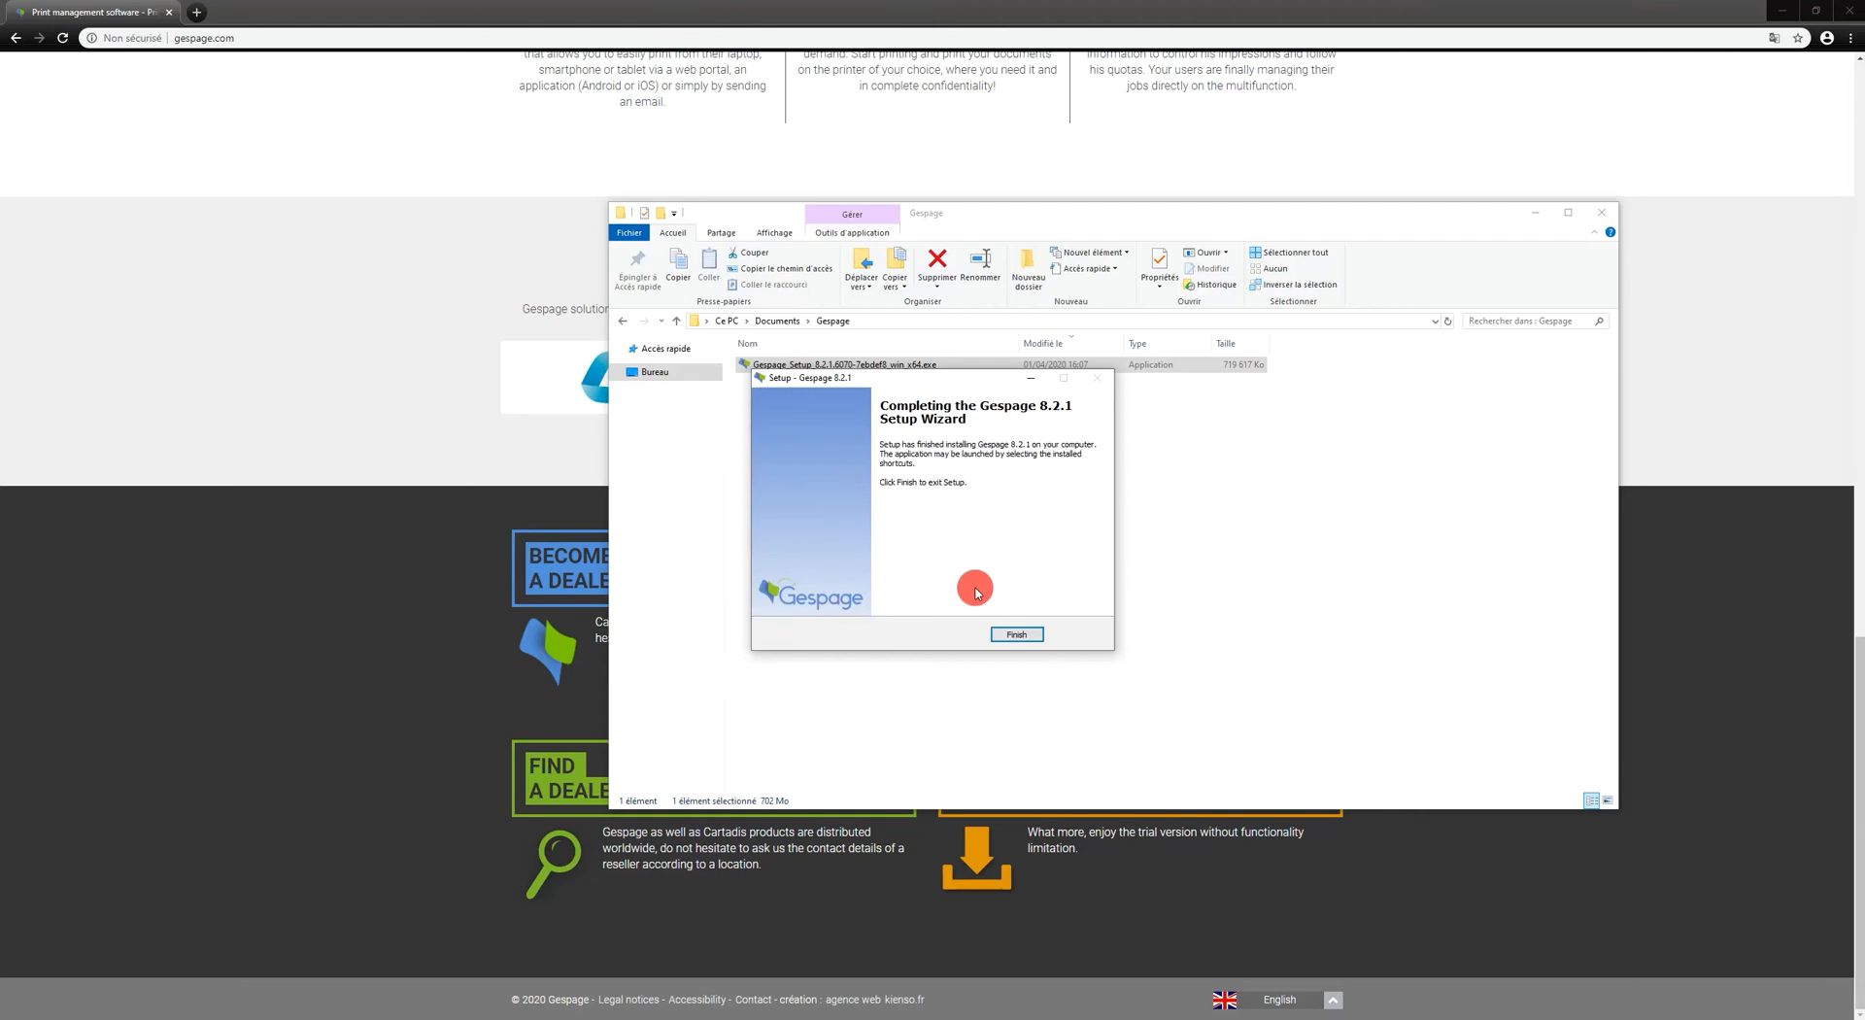
{"action": "left_click", "coordinate": [1016, 633]}
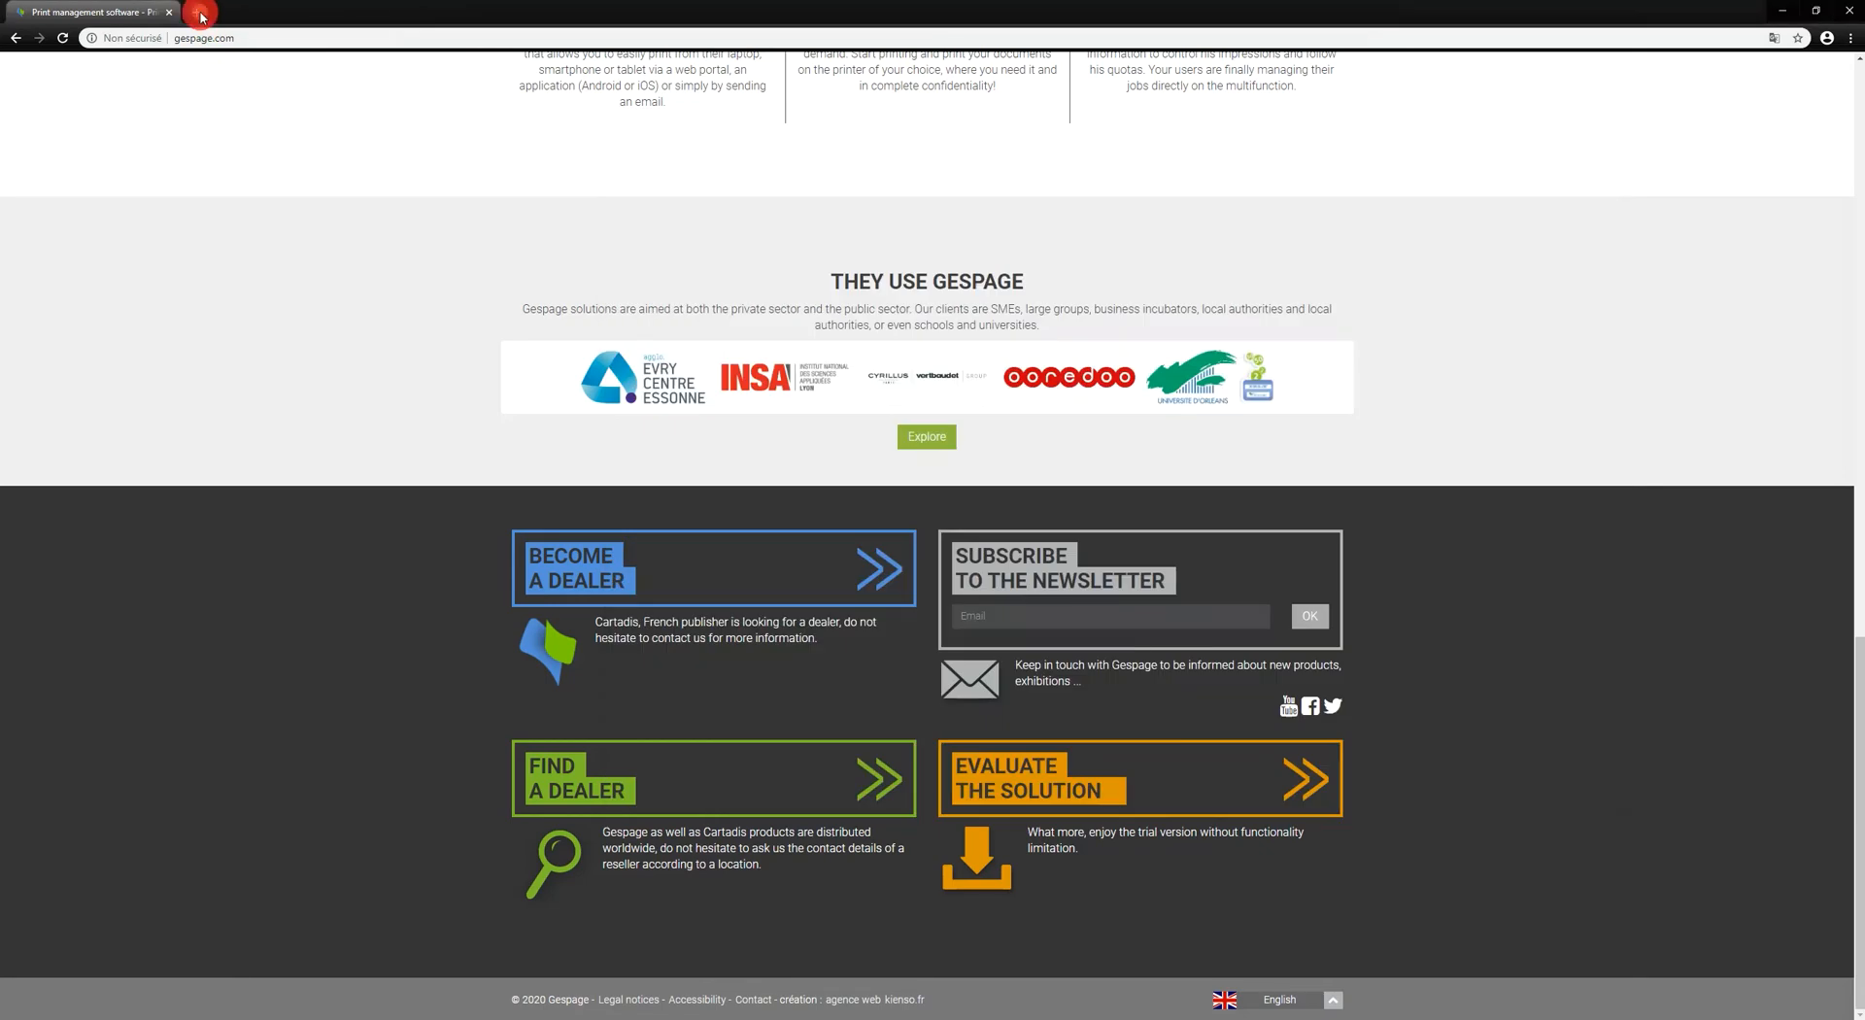
- Log in to localhost:7180/admin with the admin password to reach the Dashboard
{"action": "left_click", "coordinate": [369, 12]}
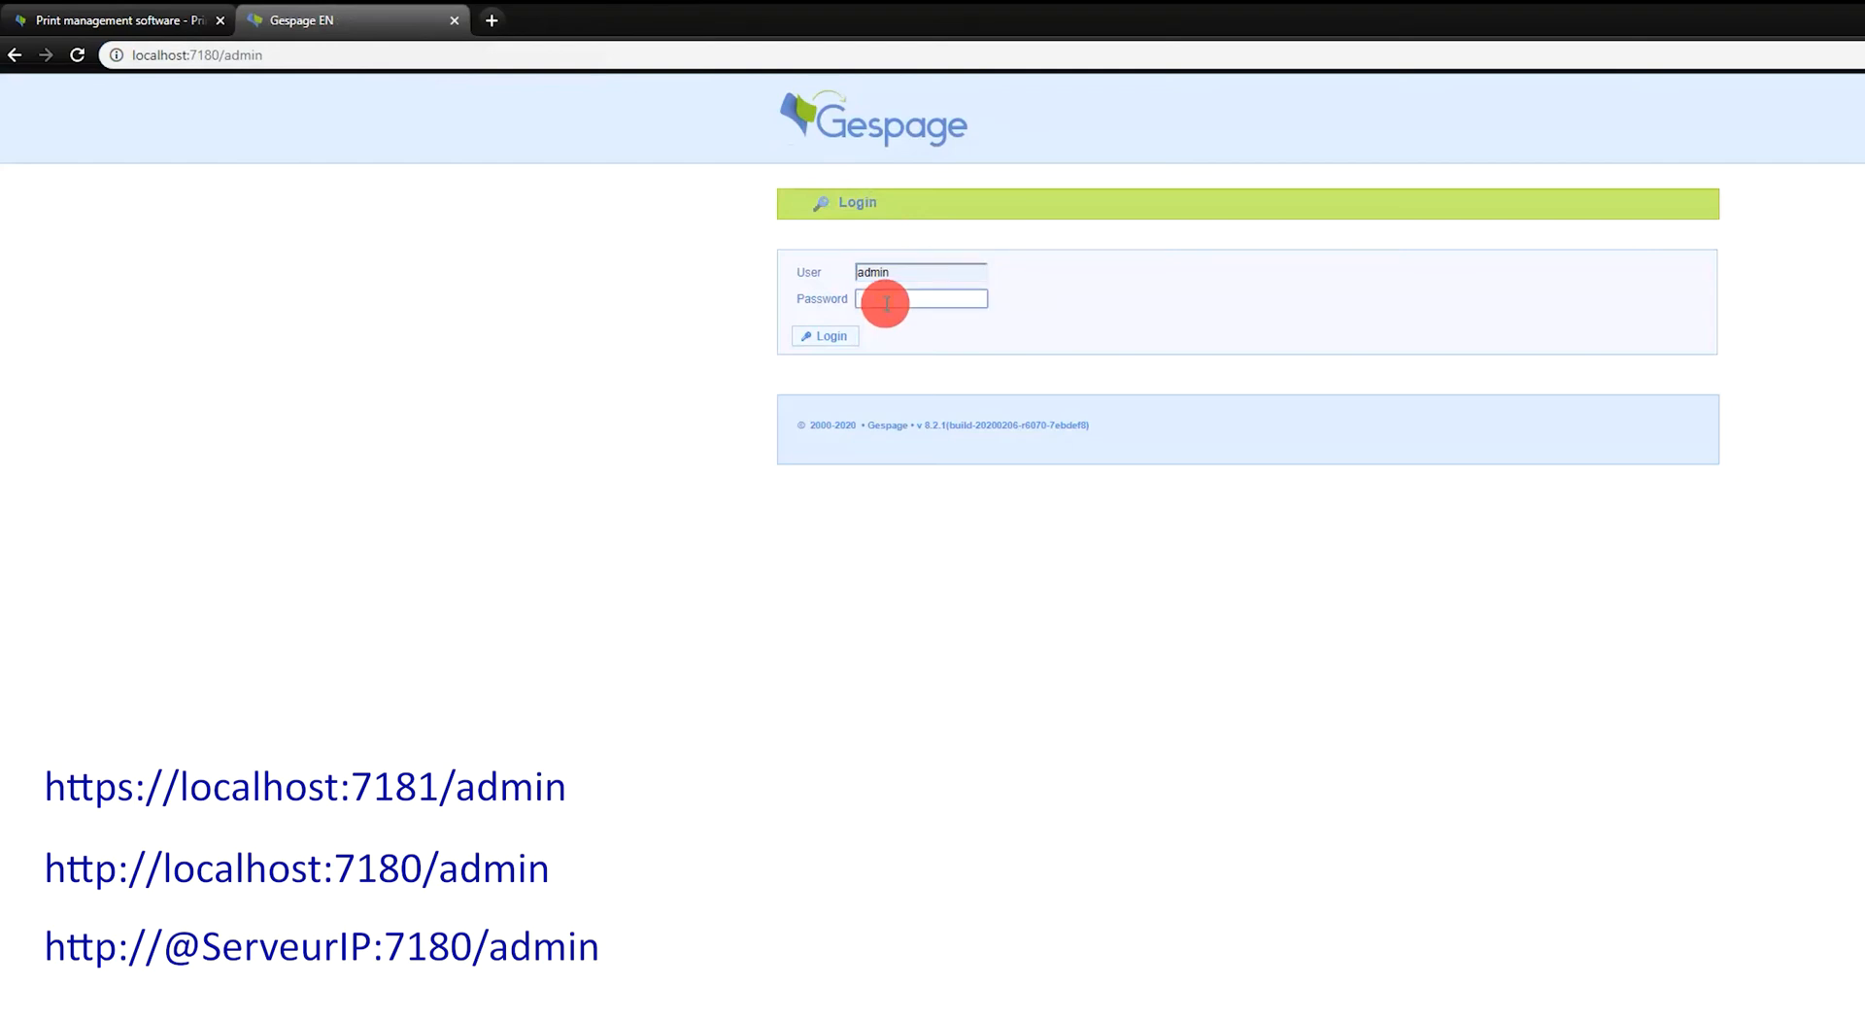
{"action": "type", "text": "password"}
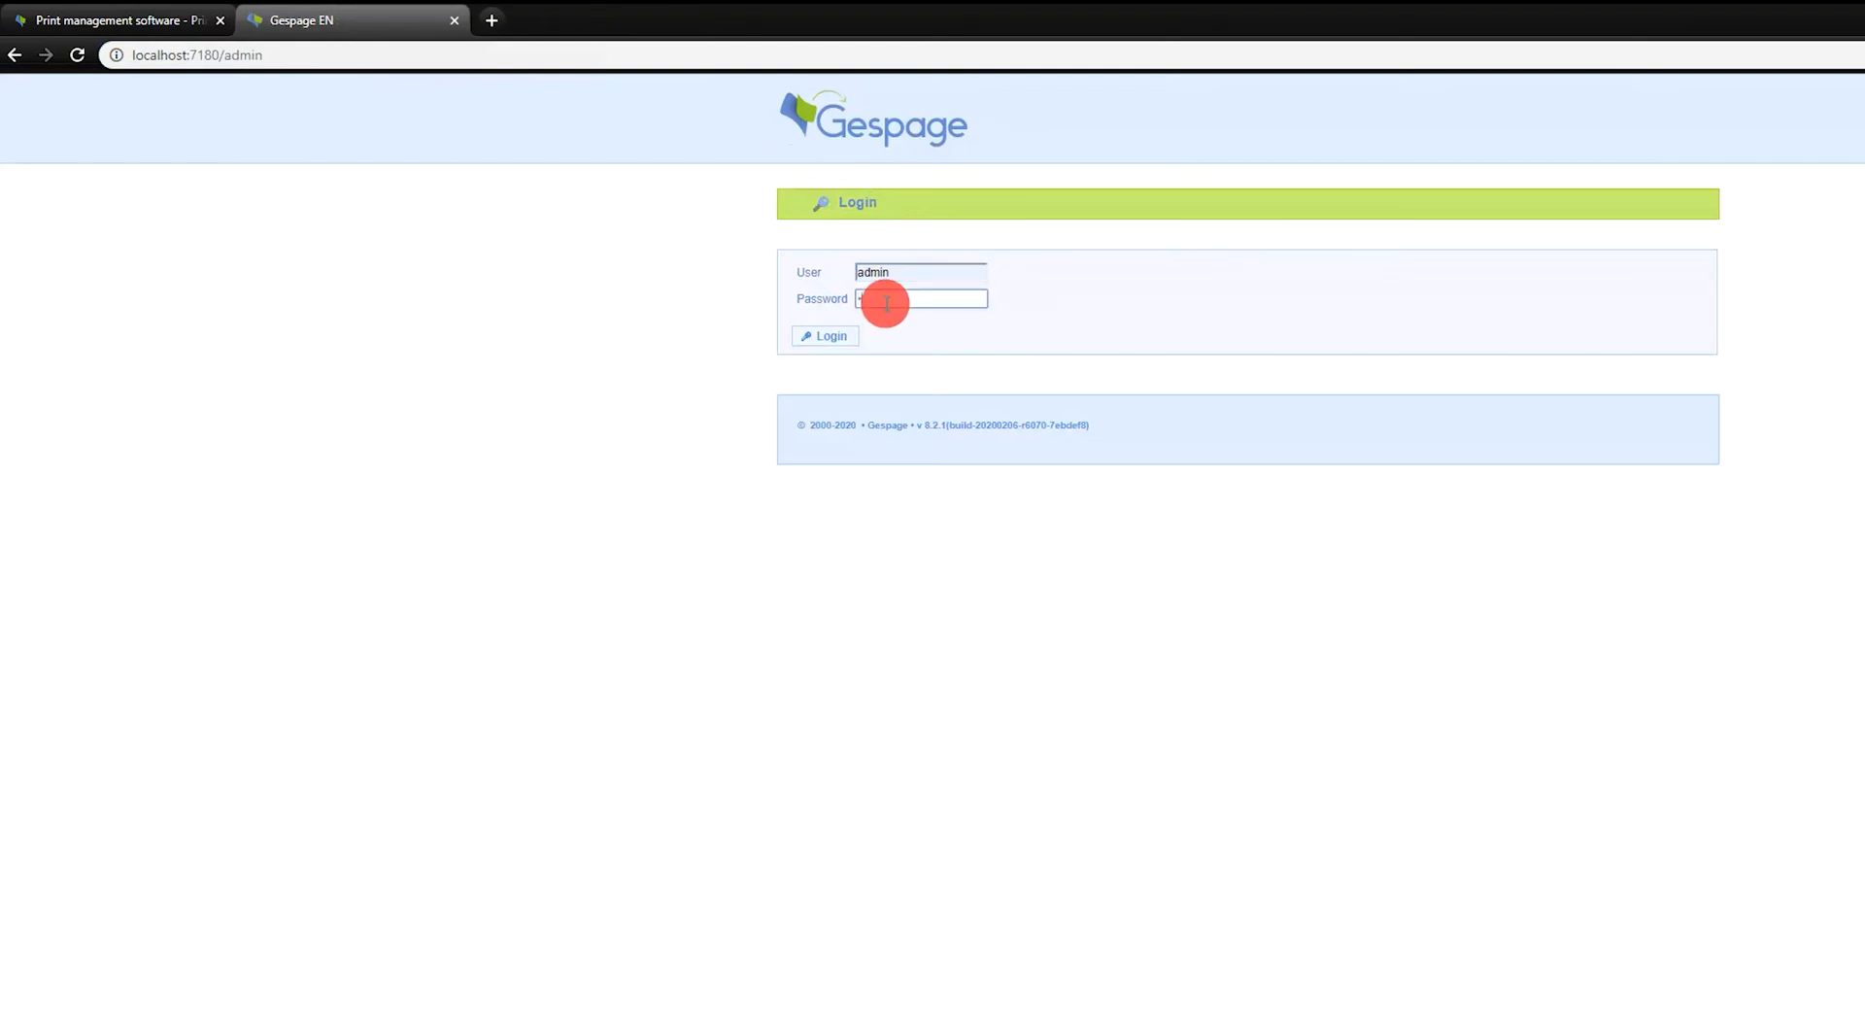
{"action": "type", "text": "password"}
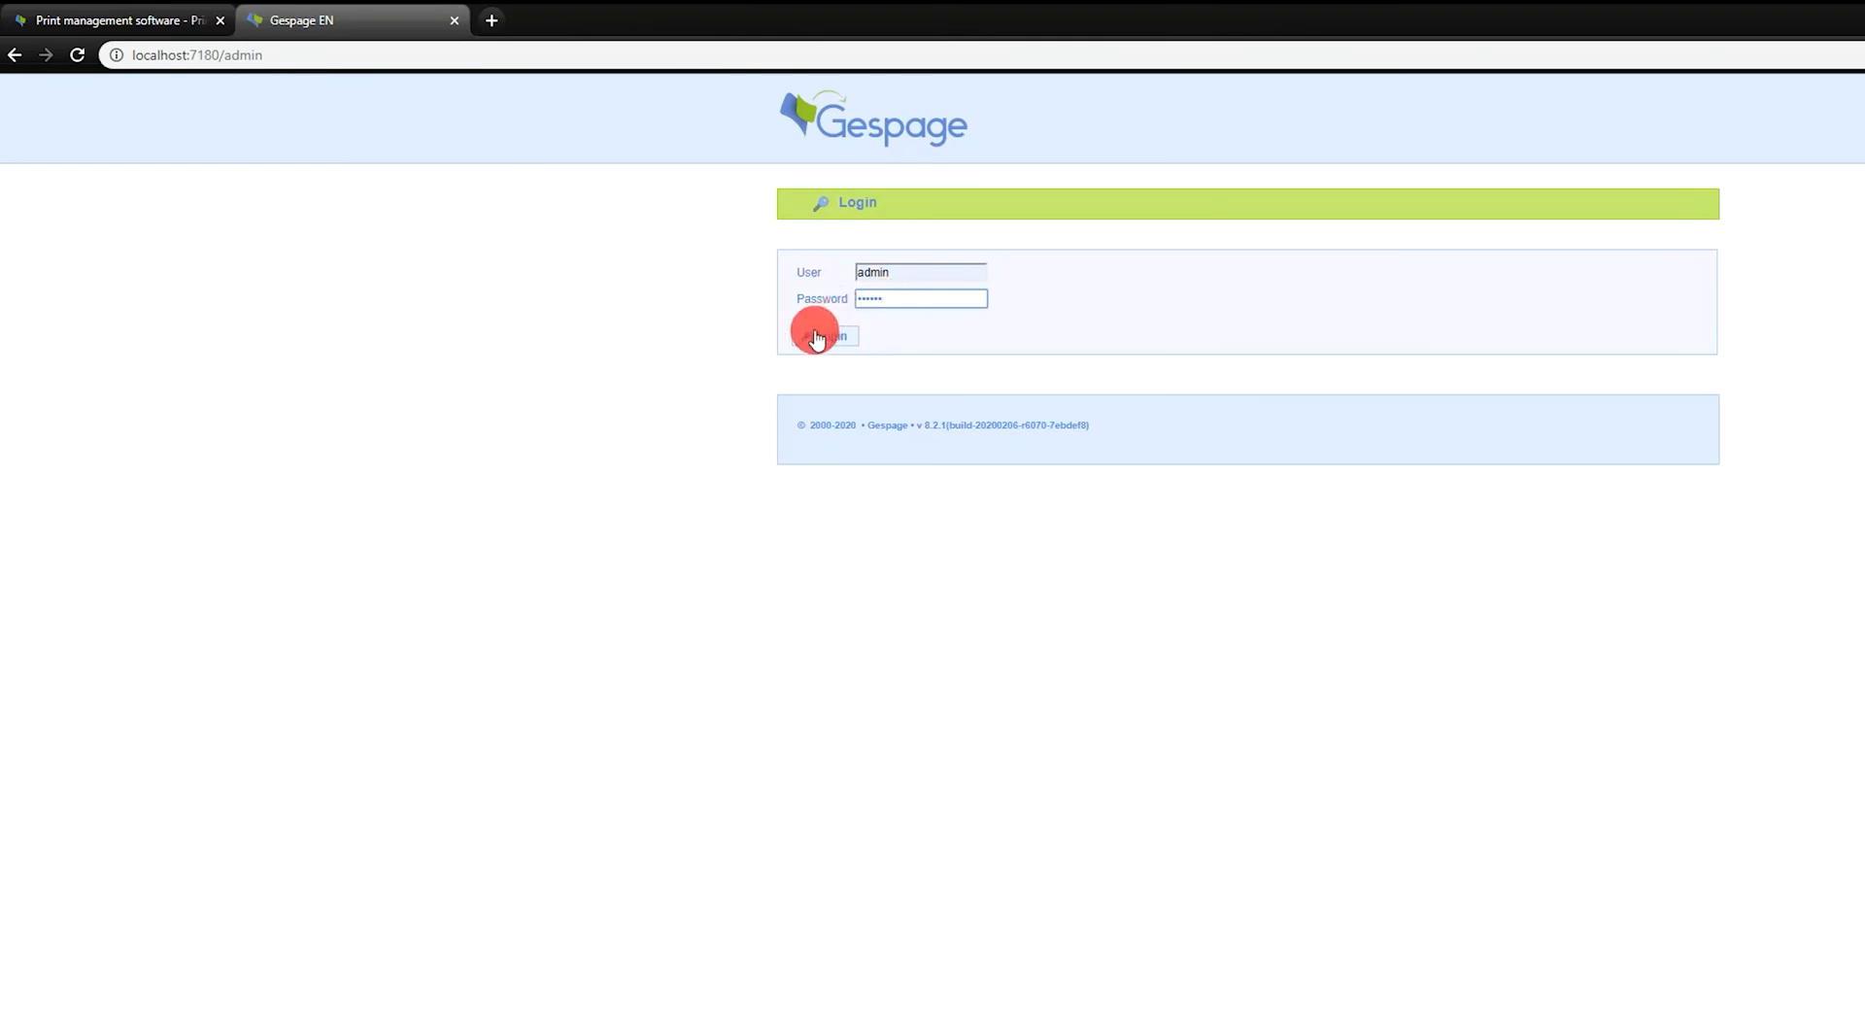
{"action": "left_click", "coordinate": [823, 337]}
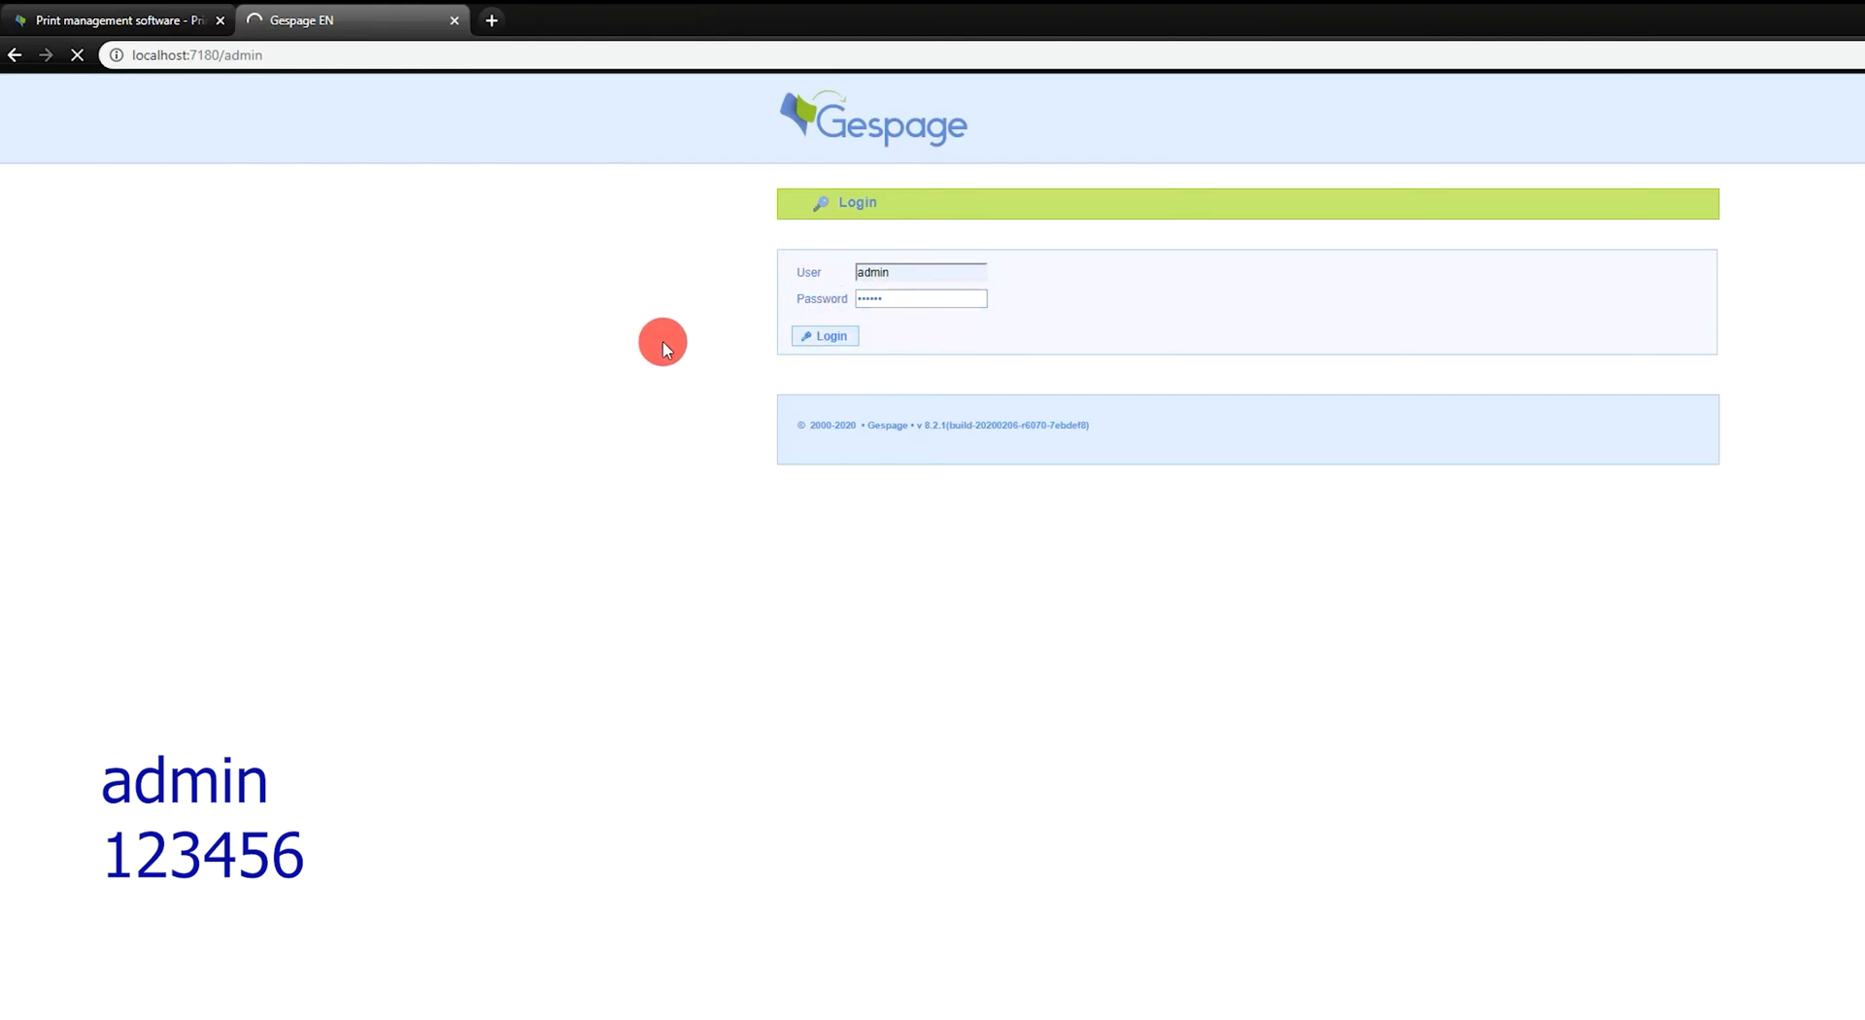
{"action": "left_click", "coordinate": [824, 336]}
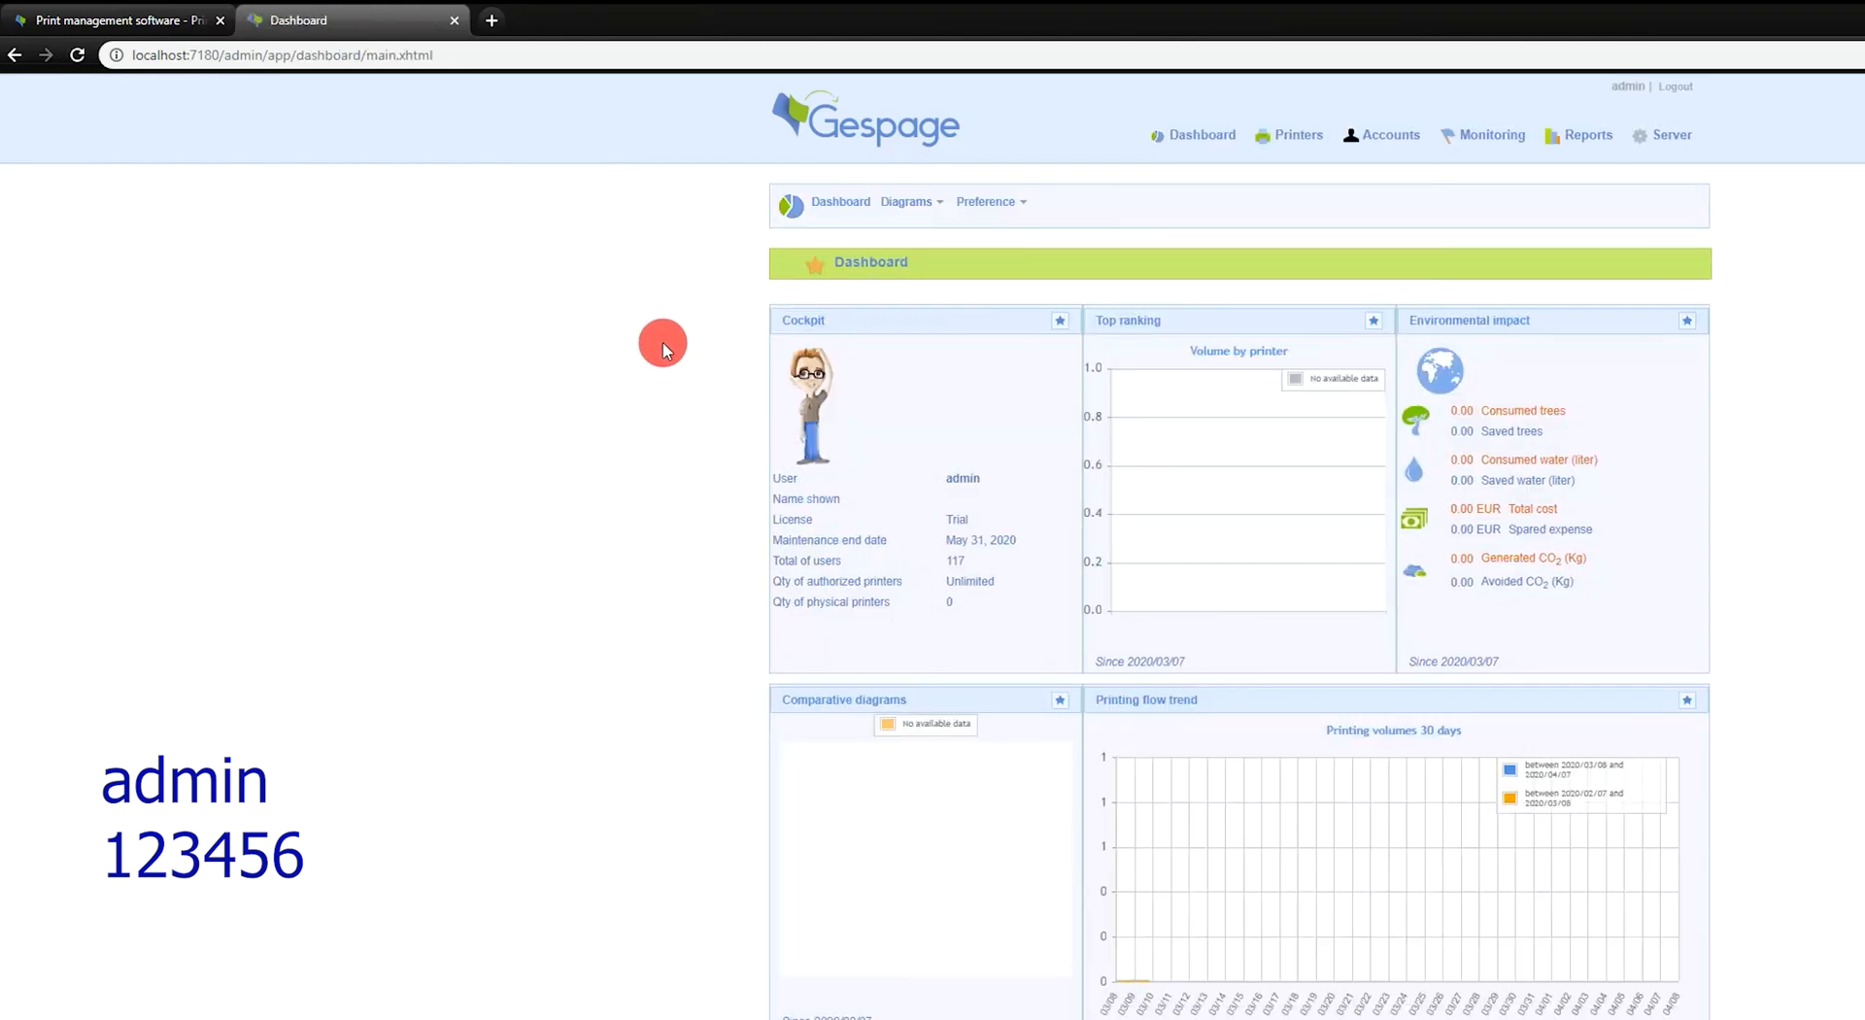
{"action": "mouse_move", "coordinate": [1748, 528]}
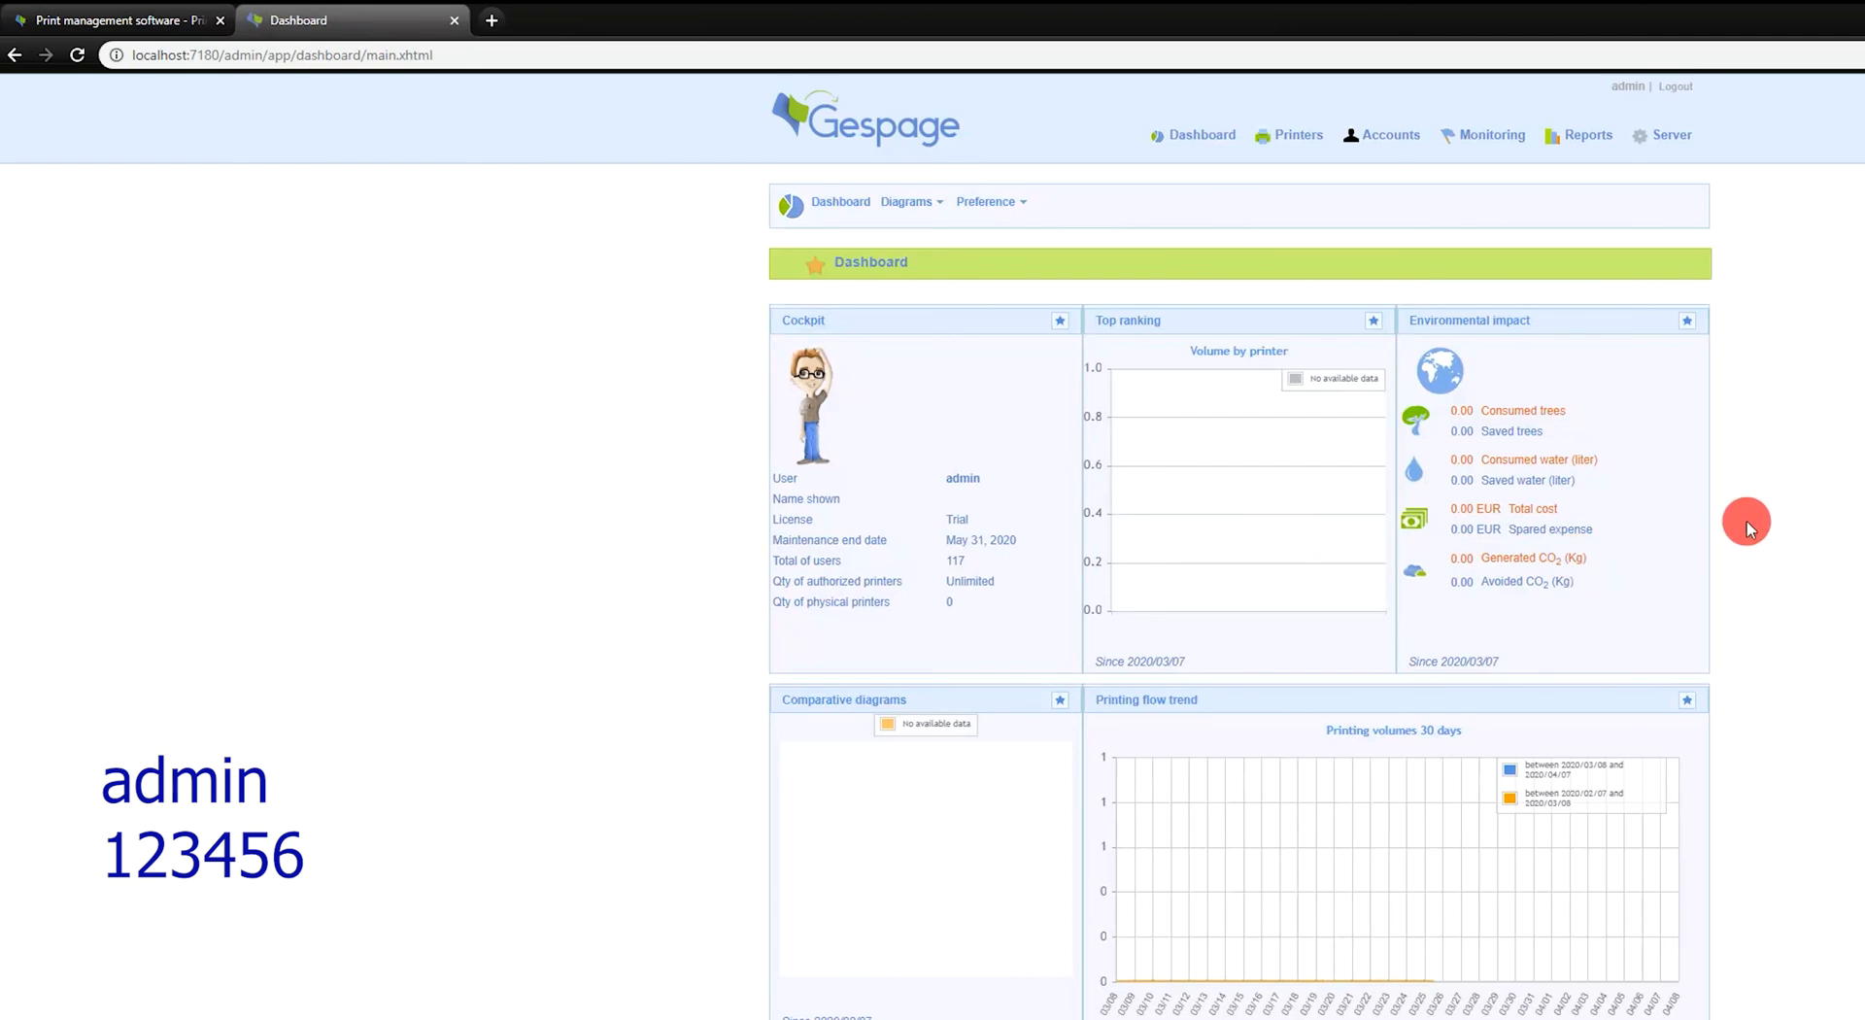
{"action": "mouse_move", "coordinate": [1771, 412]}
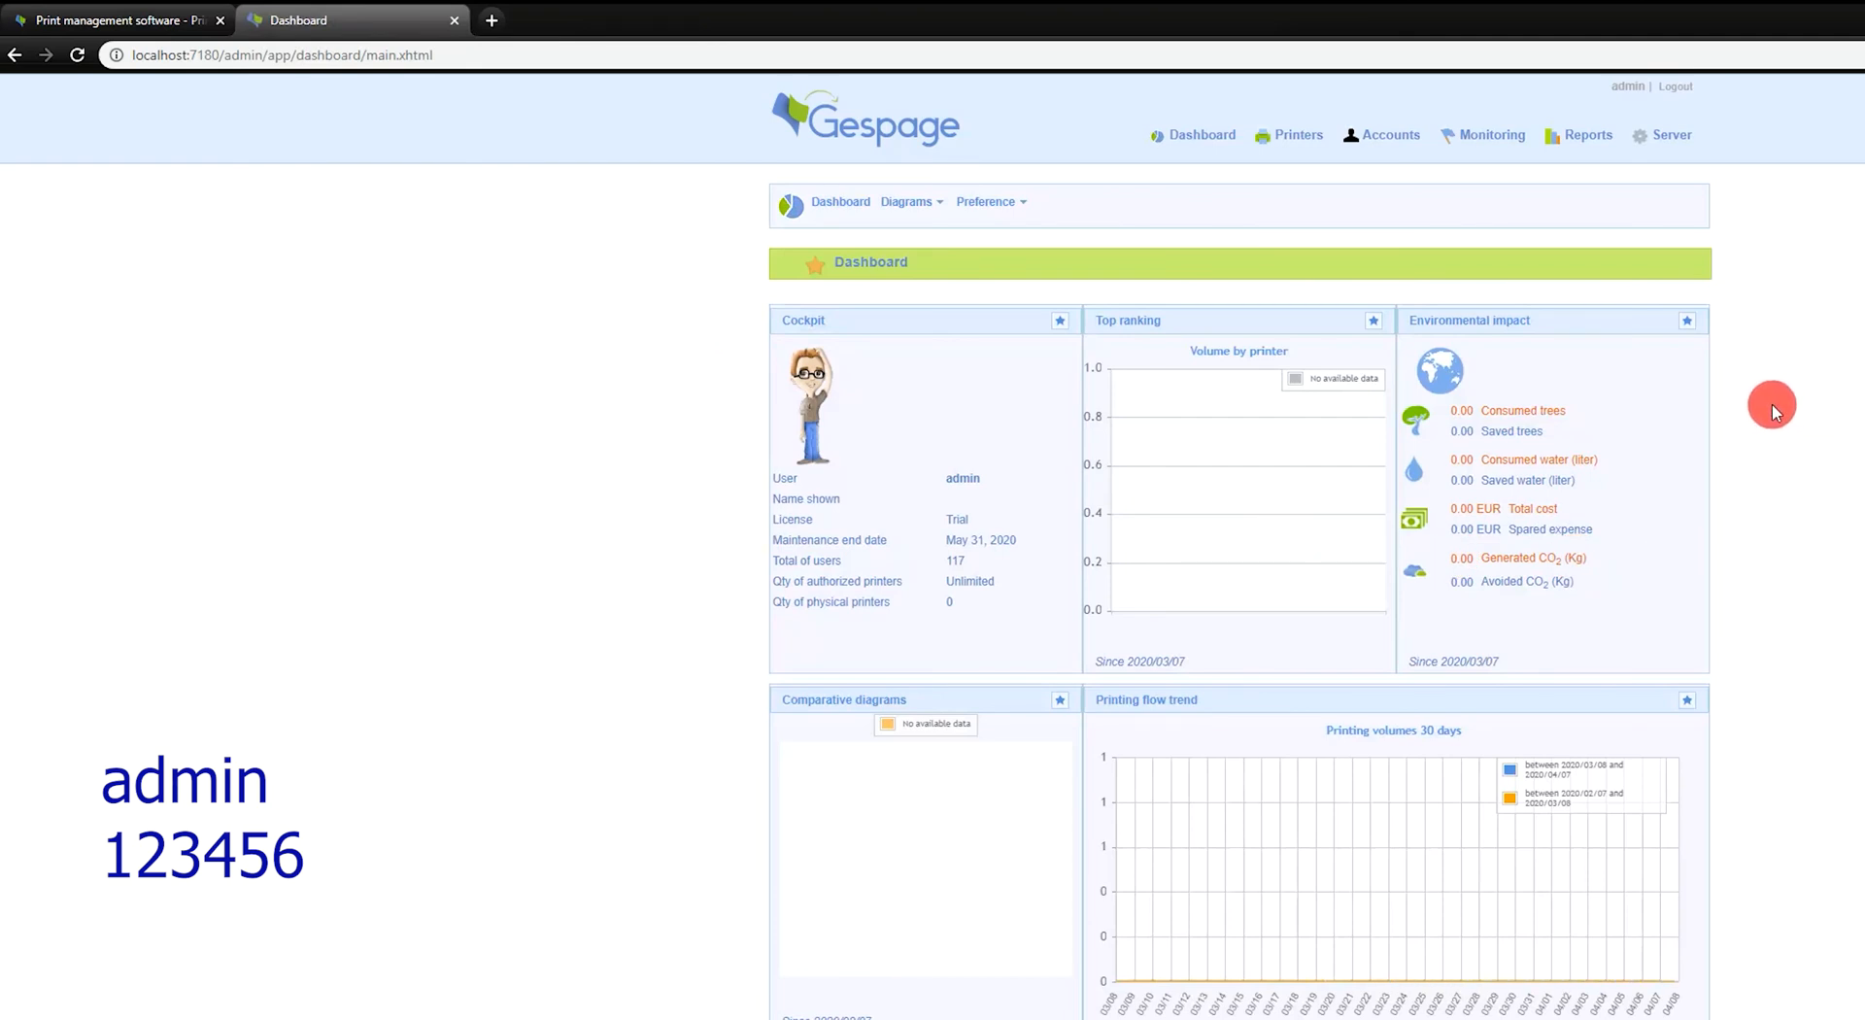
{"action": "mouse_move", "coordinate": [1724, 311]}
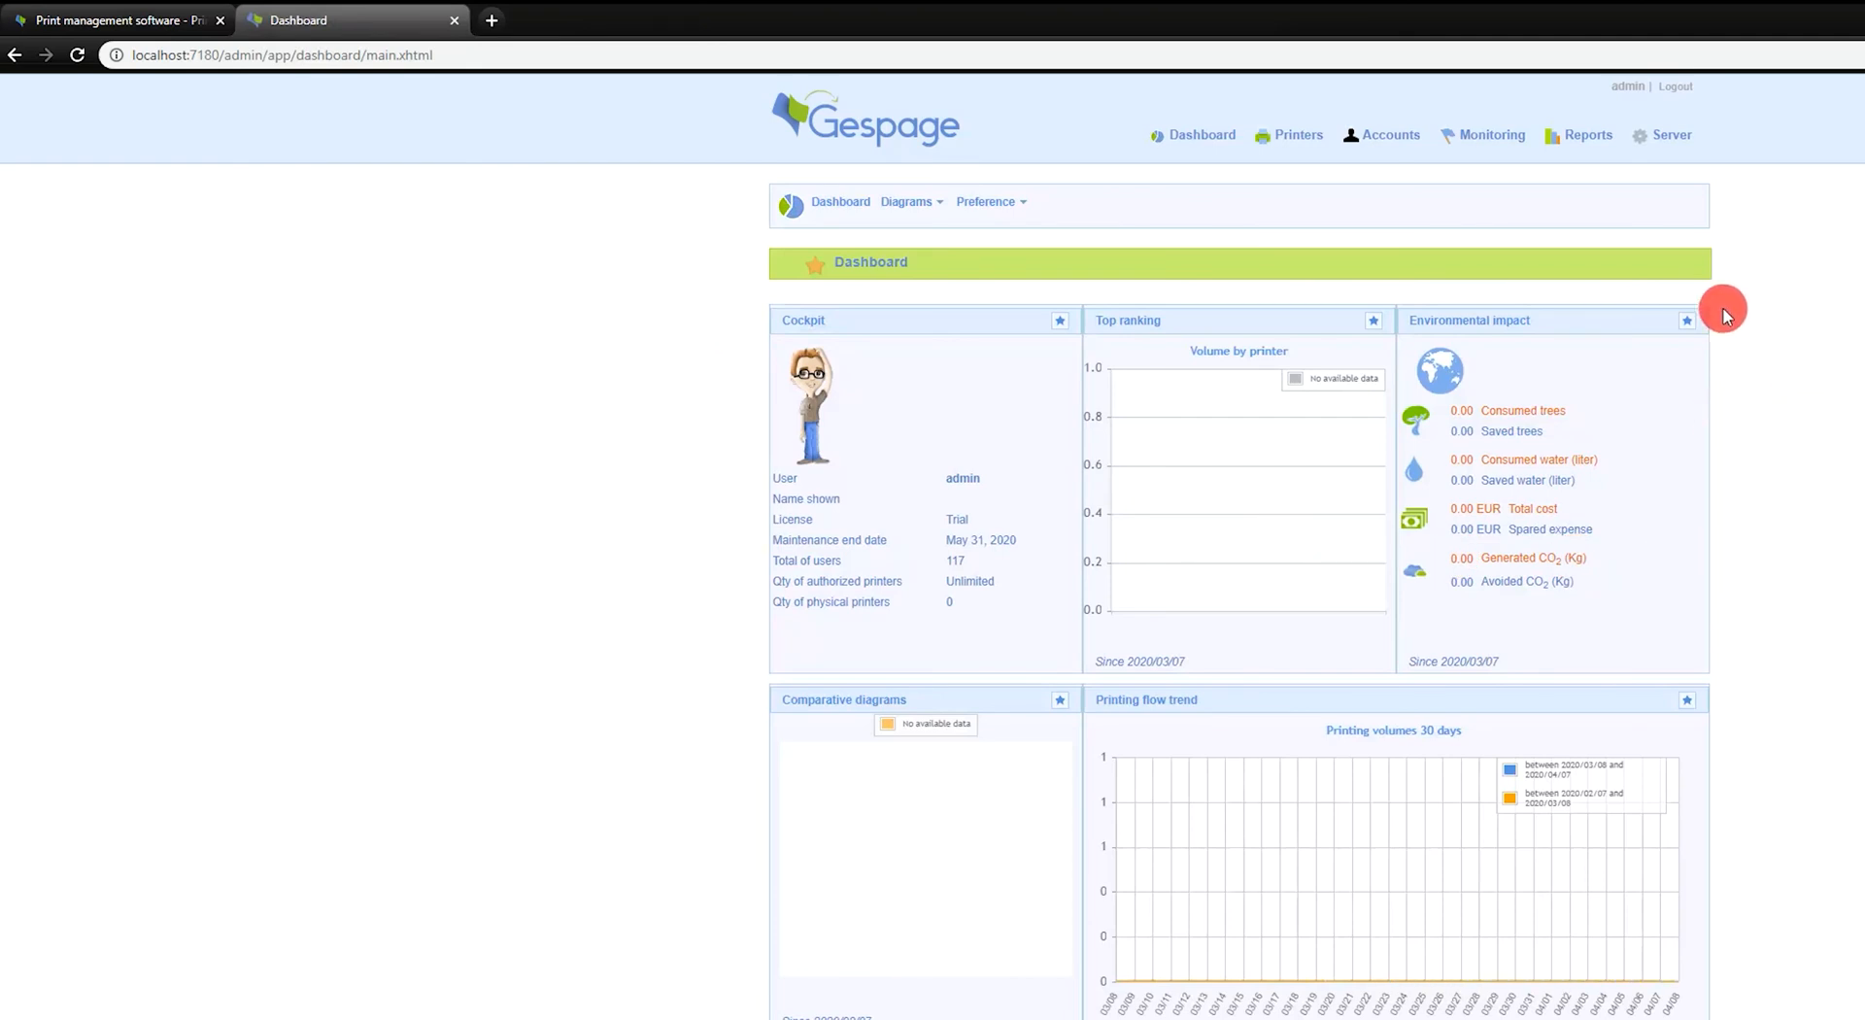
- Go through Server global parameters to the empty Printers/Copiers list
{"action": "left_click", "coordinate": [1667, 134]}
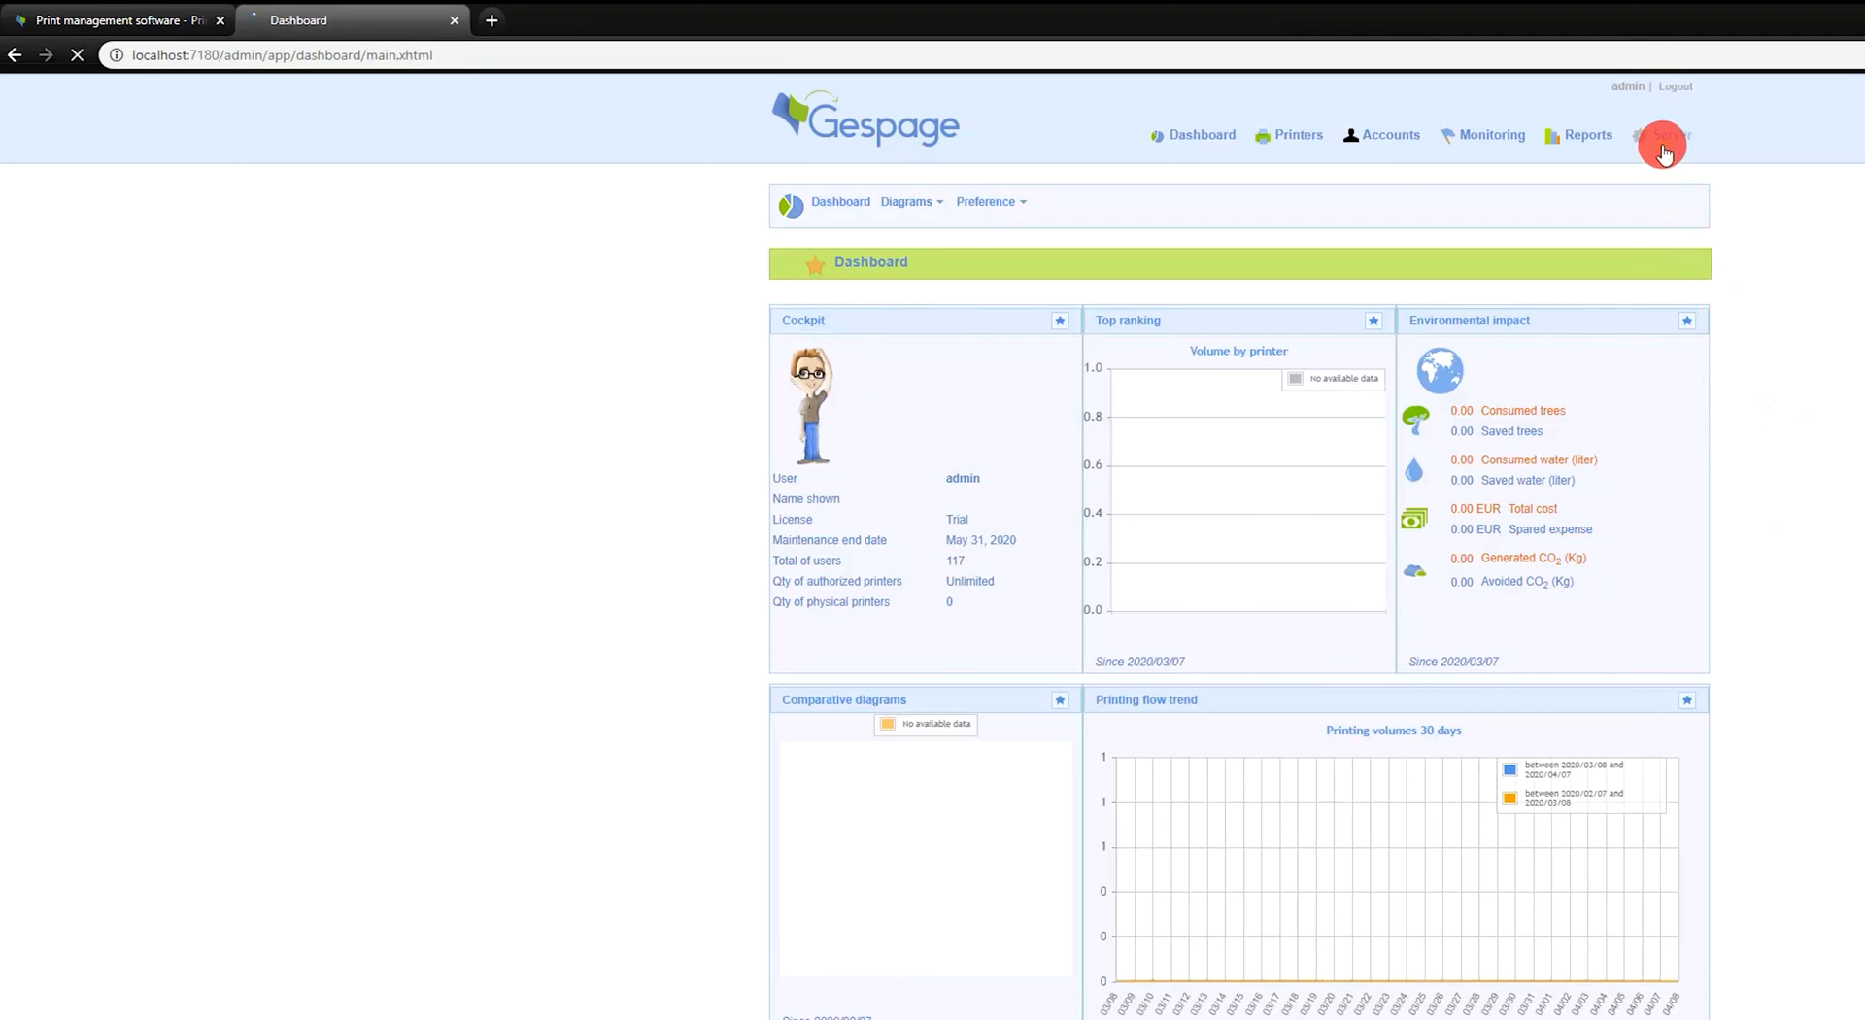
{"action": "left_click", "coordinate": [1670, 134]}
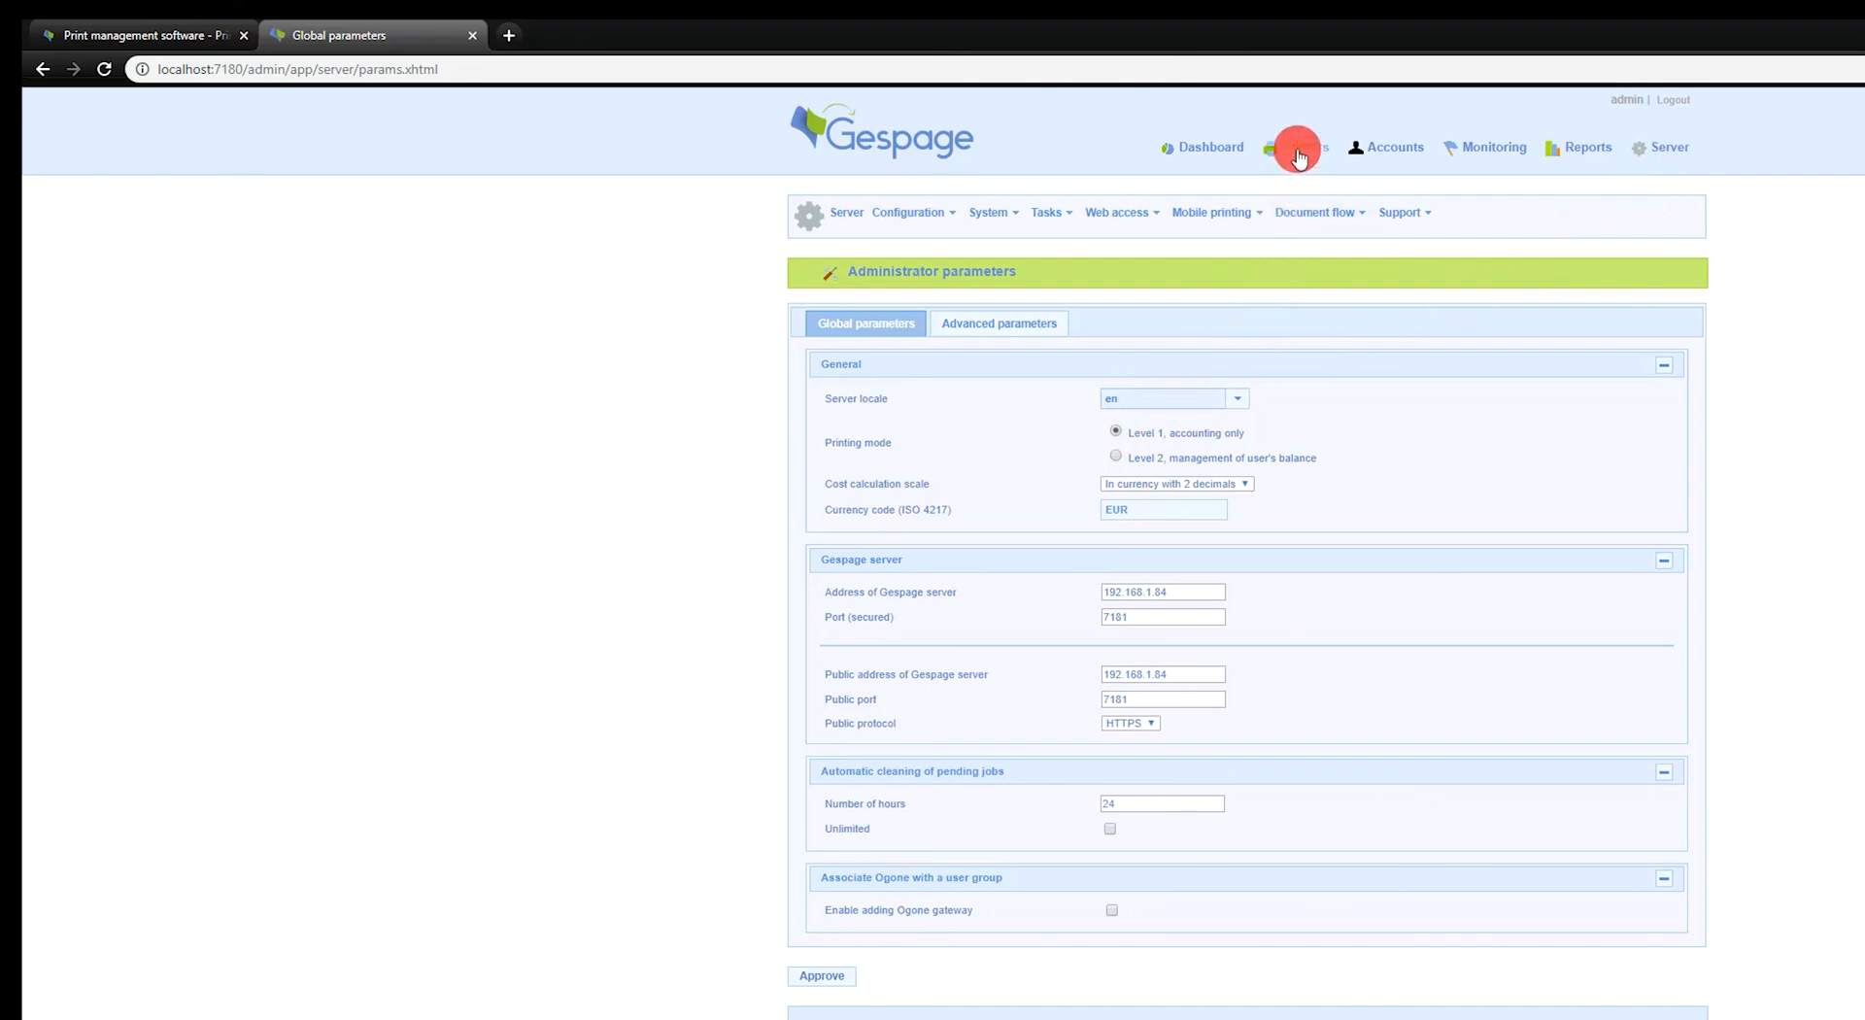
{"action": "left_click", "coordinate": [1295, 147]}
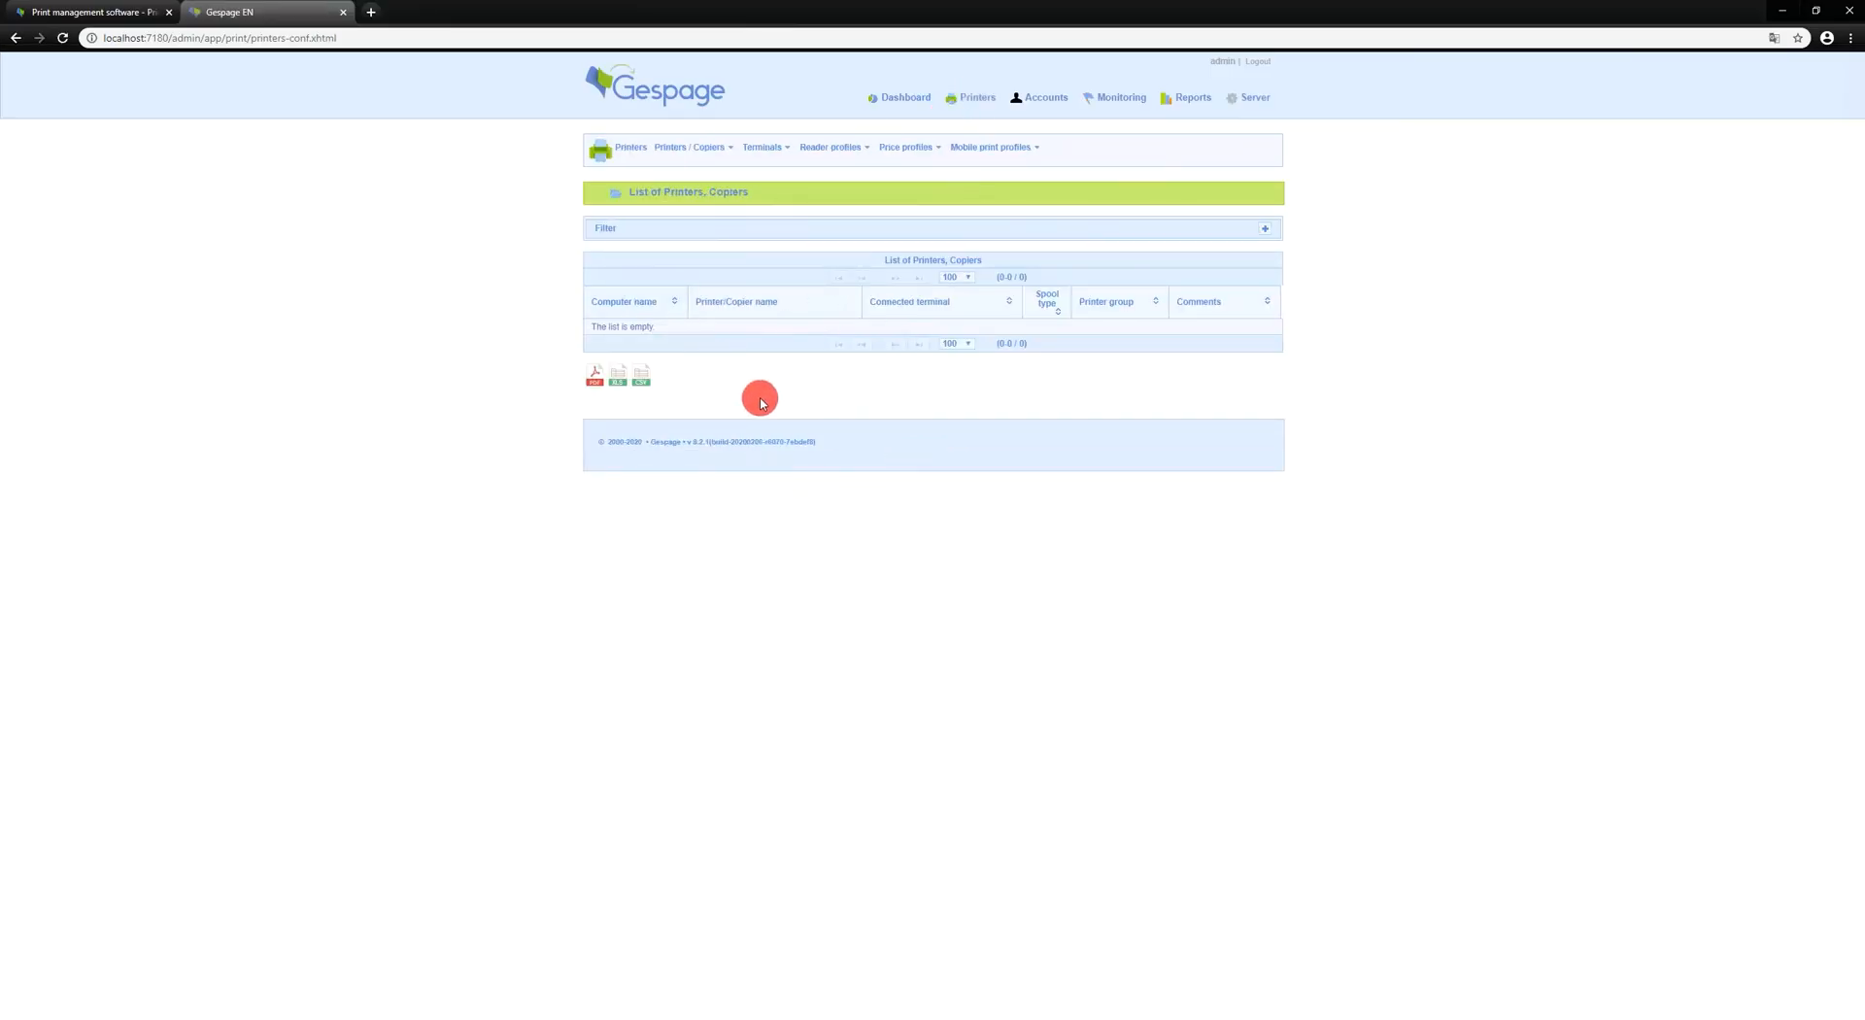
{"action": "mouse_move", "coordinate": [802, 607]}
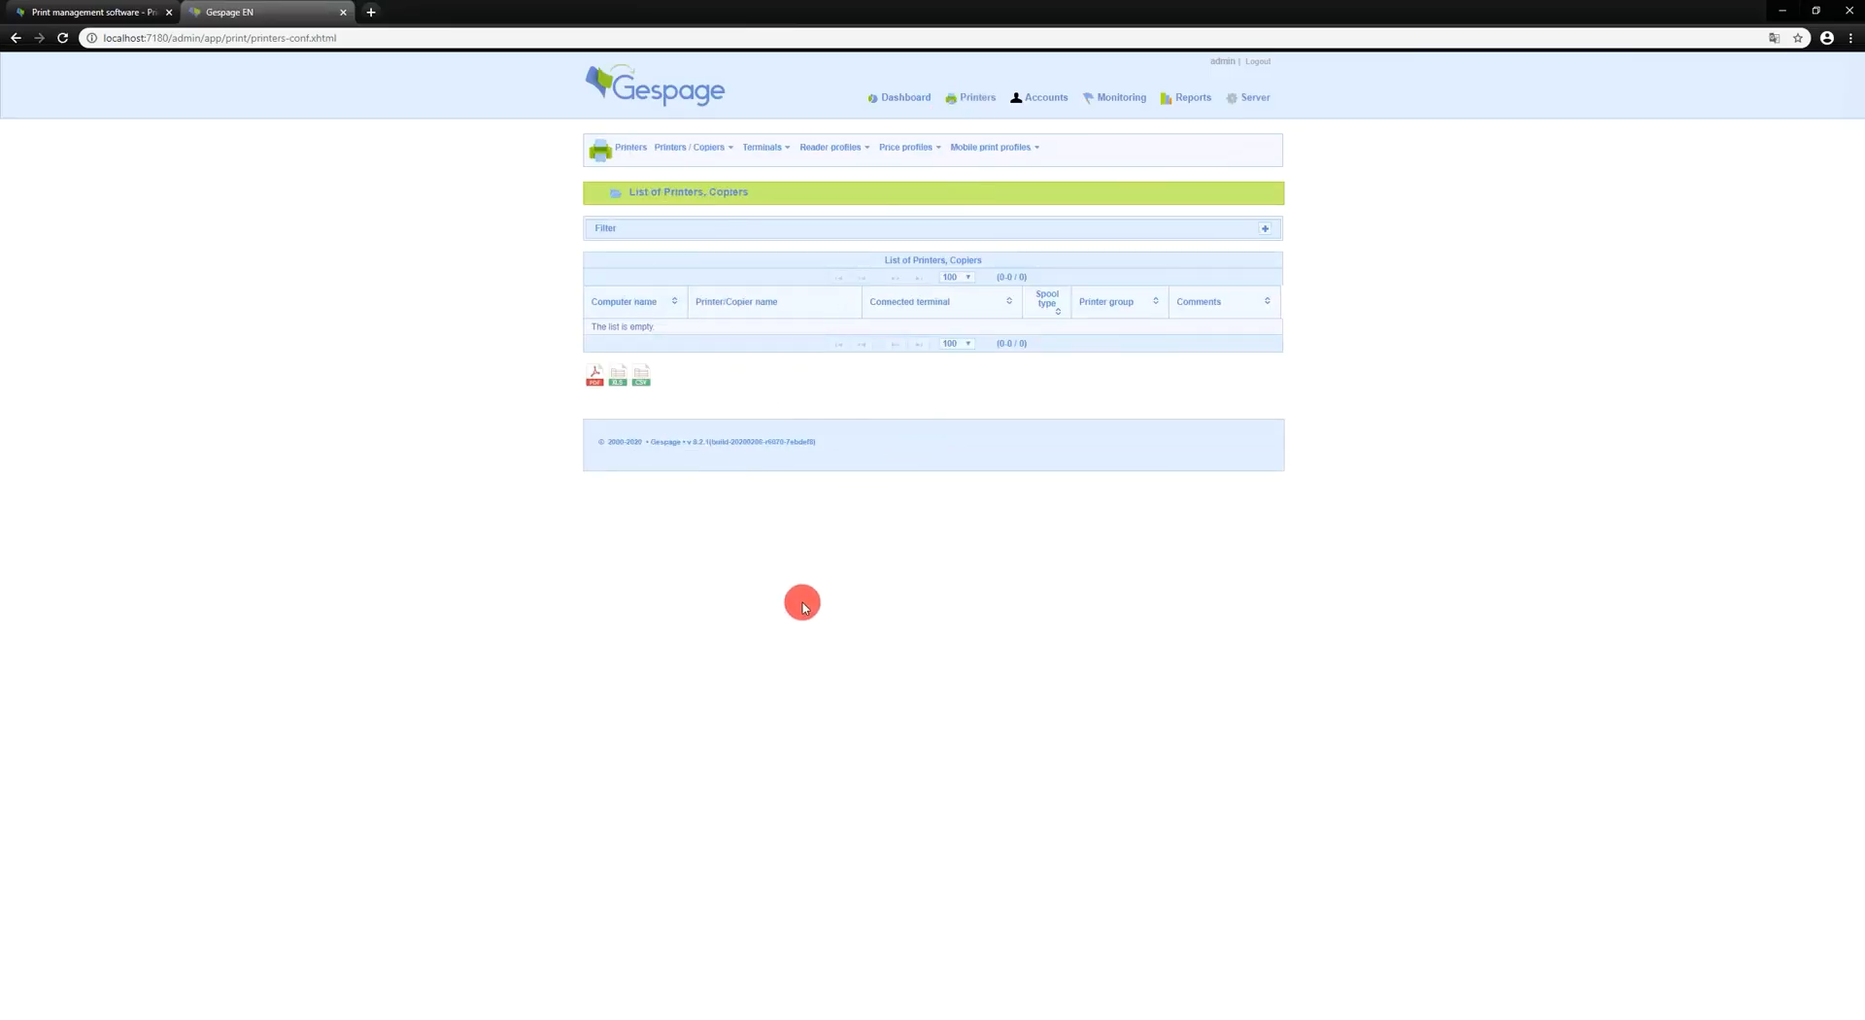